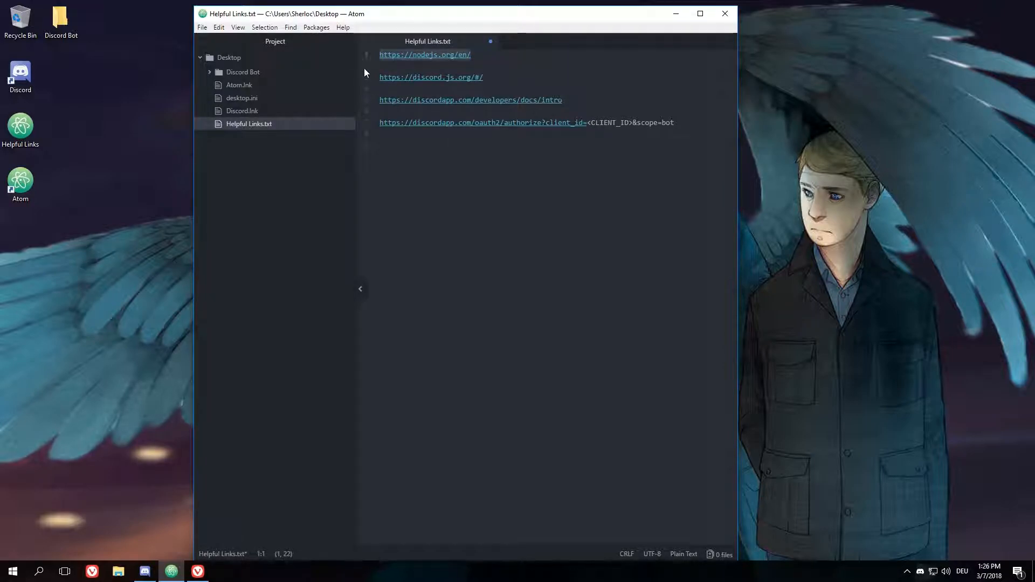
# - Switch to Vivaldi and go to nodejs.org/en/
pyautogui.click(725, 14)
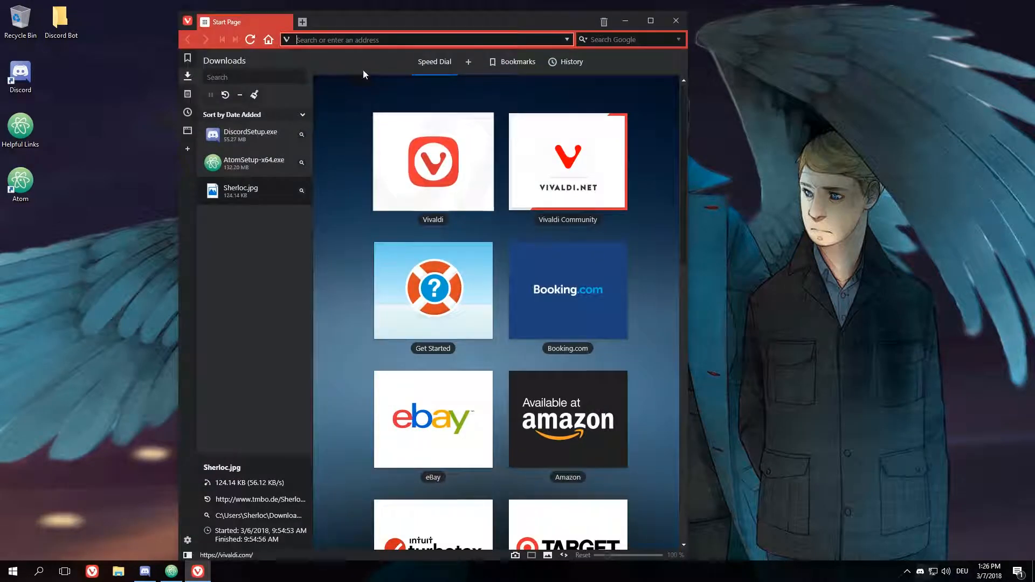
pyautogui.write('nodejs.org/en/')
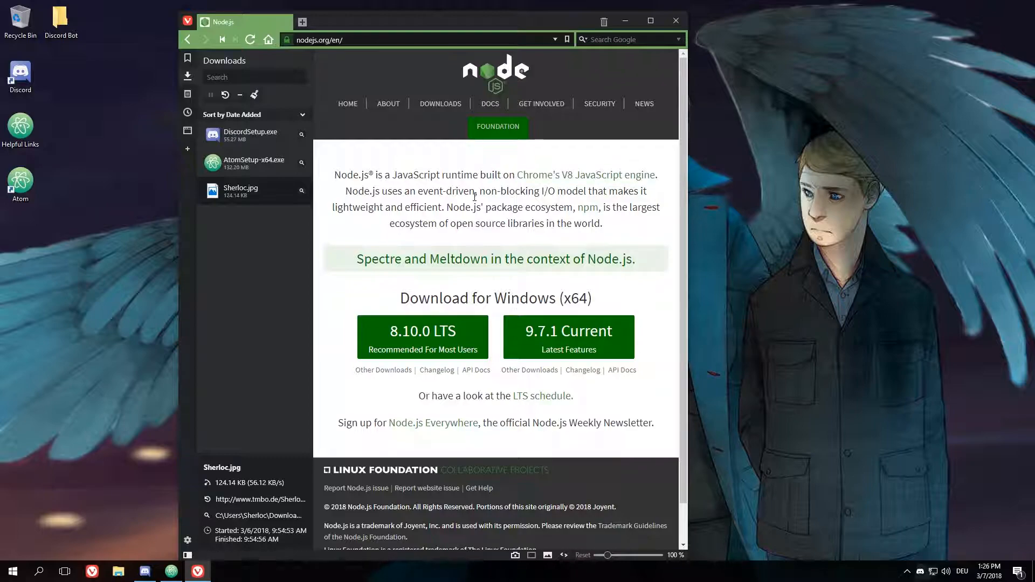
# - Download the Node.js 9.7.1 Current Windows installer and launch node-v9.7.1-x64.msi from Downloads
pyautogui.click(568, 336)
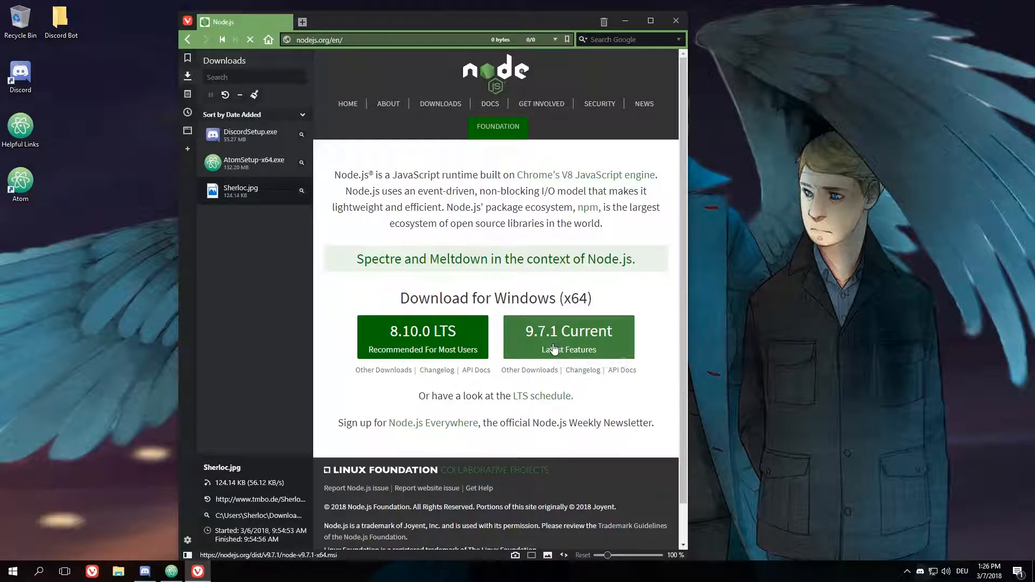
pyautogui.click(569, 336)
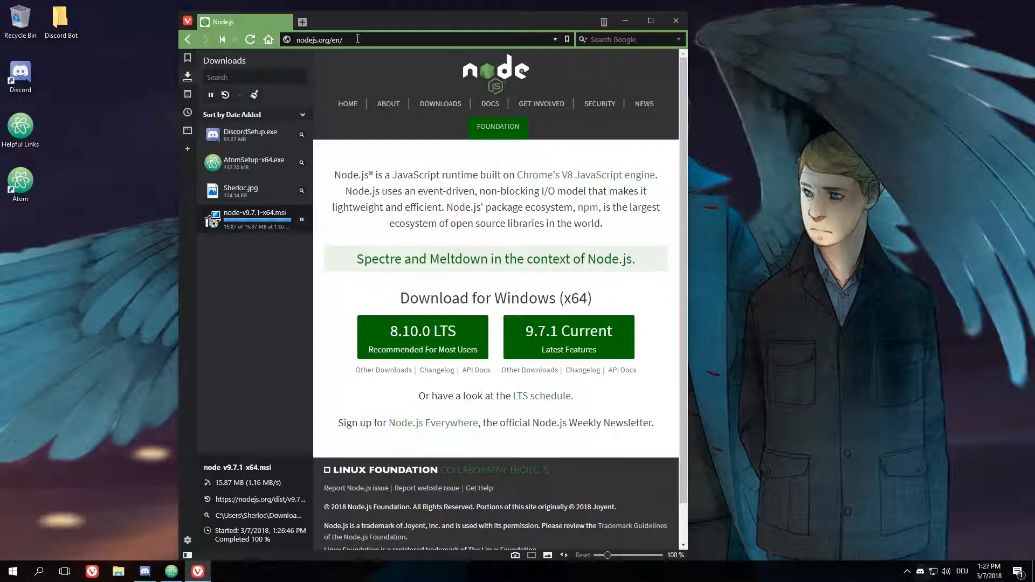
pyautogui.moveTo(596, 309)
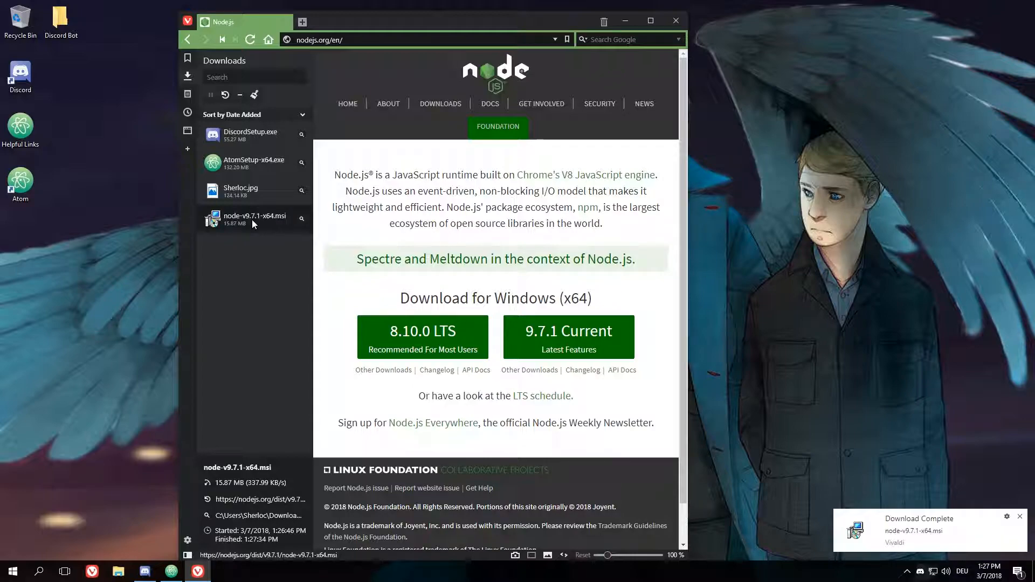
pyautogui.click(250, 219)
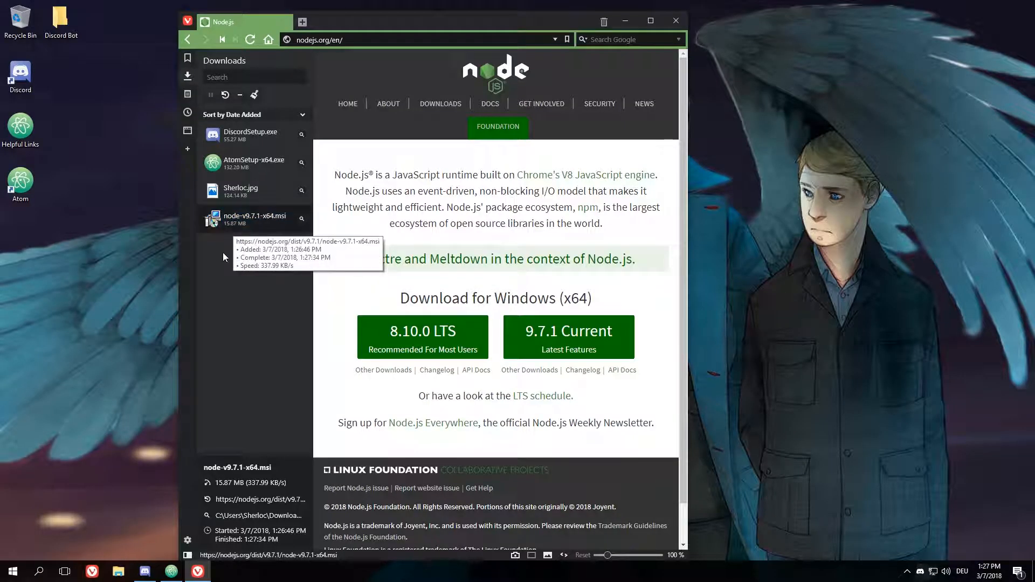
pyautogui.doubleClick(254, 218)
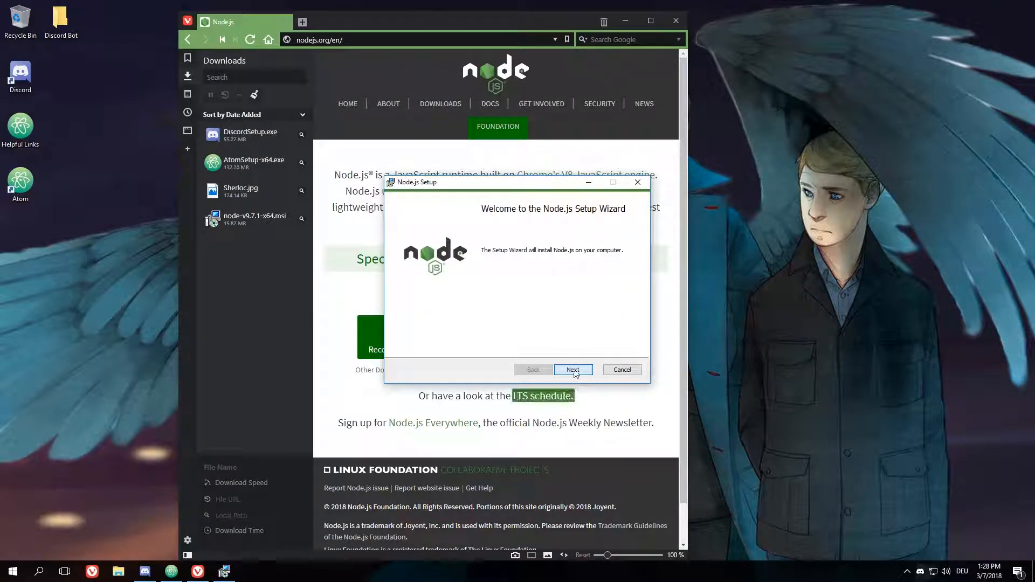
# - Accept the Node.js license and keep the default install folder and features
pyautogui.click(573, 368)
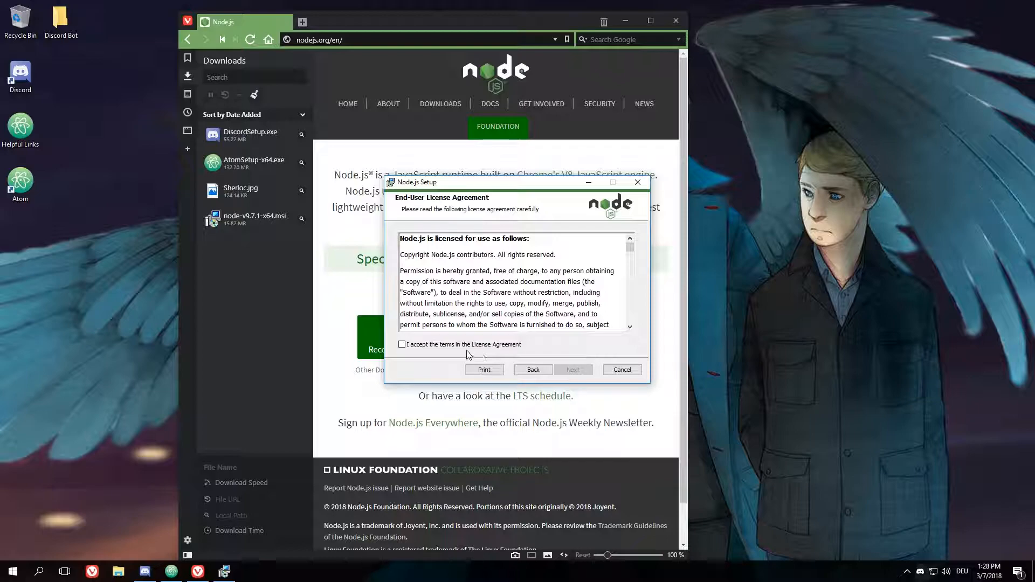
pyautogui.click(401, 344)
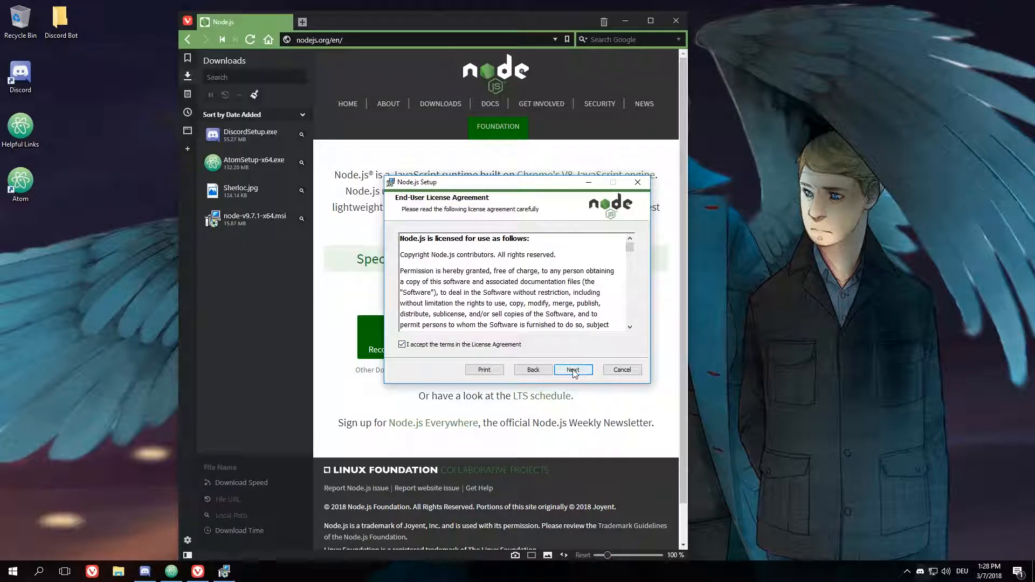
pyautogui.click(574, 369)
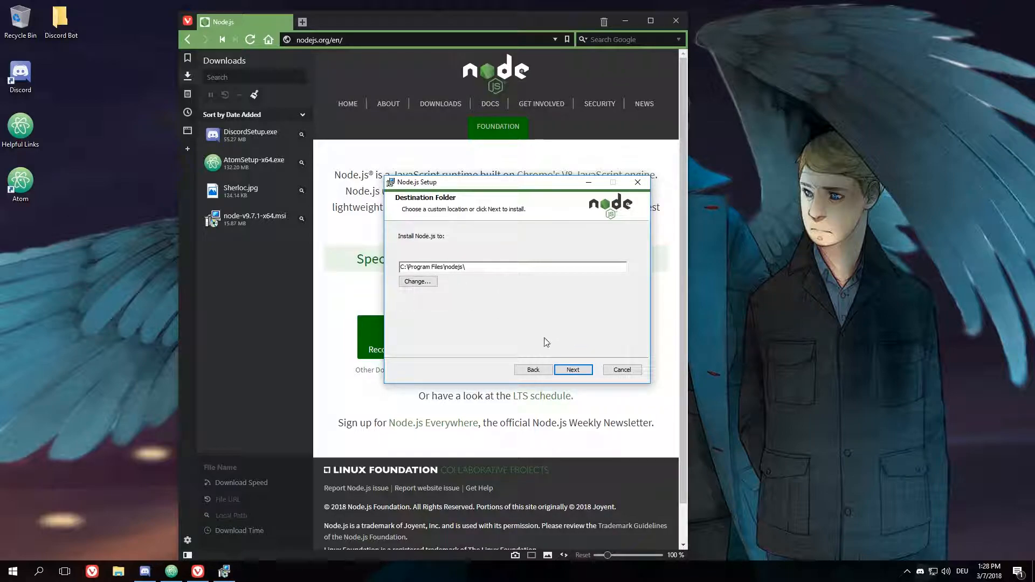
pyautogui.click(573, 369)
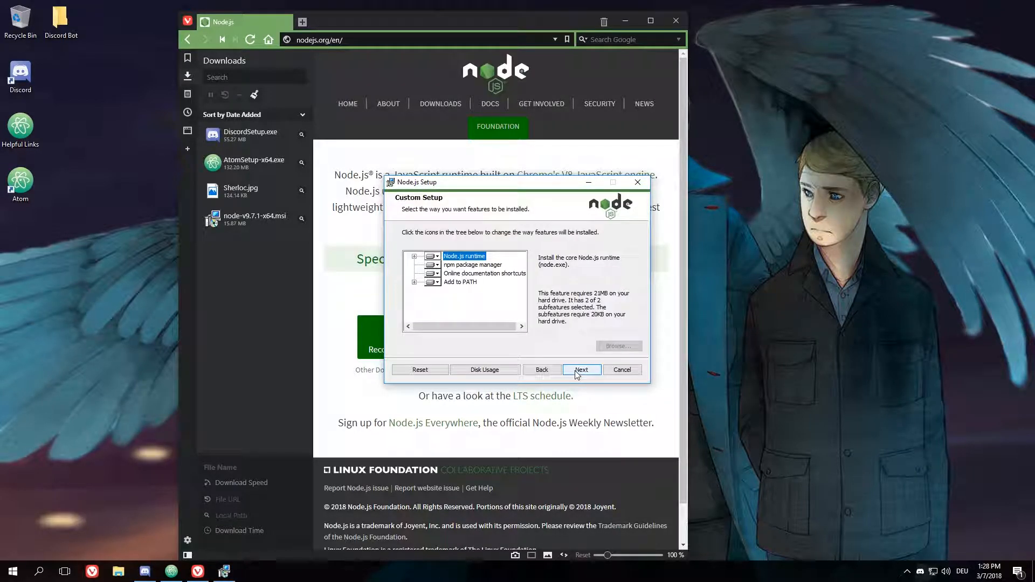
pyautogui.click(581, 370)
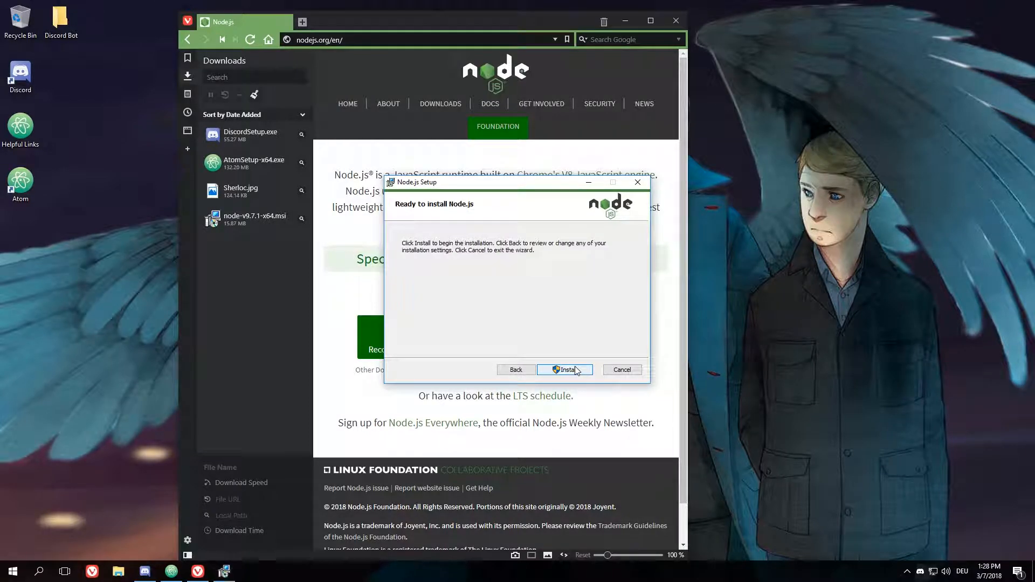
# - Install Node.js, allowing the UAC prompt, and finish the setup wizard
pyautogui.click(565, 370)
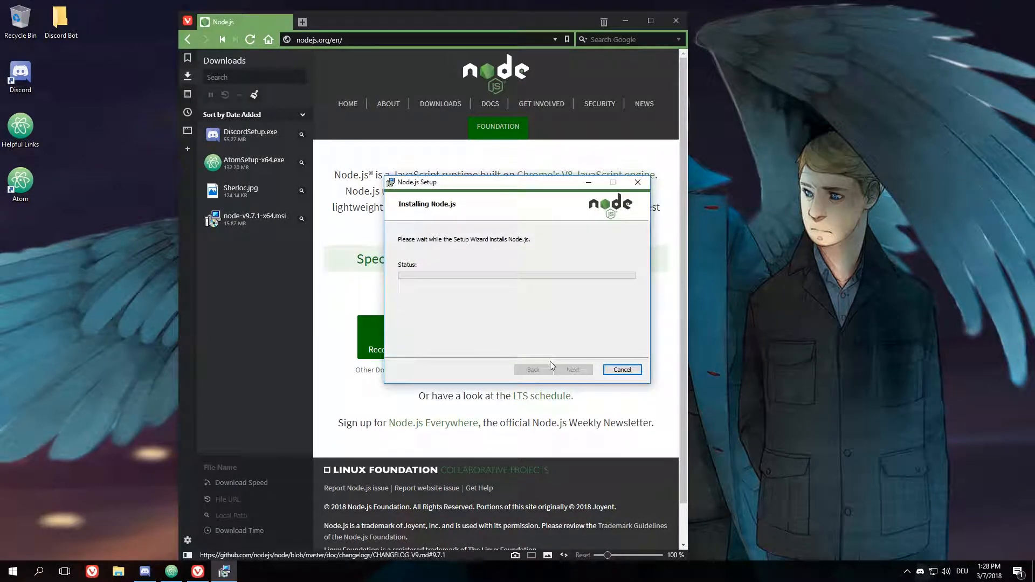
pyautogui.moveTo(548, 356)
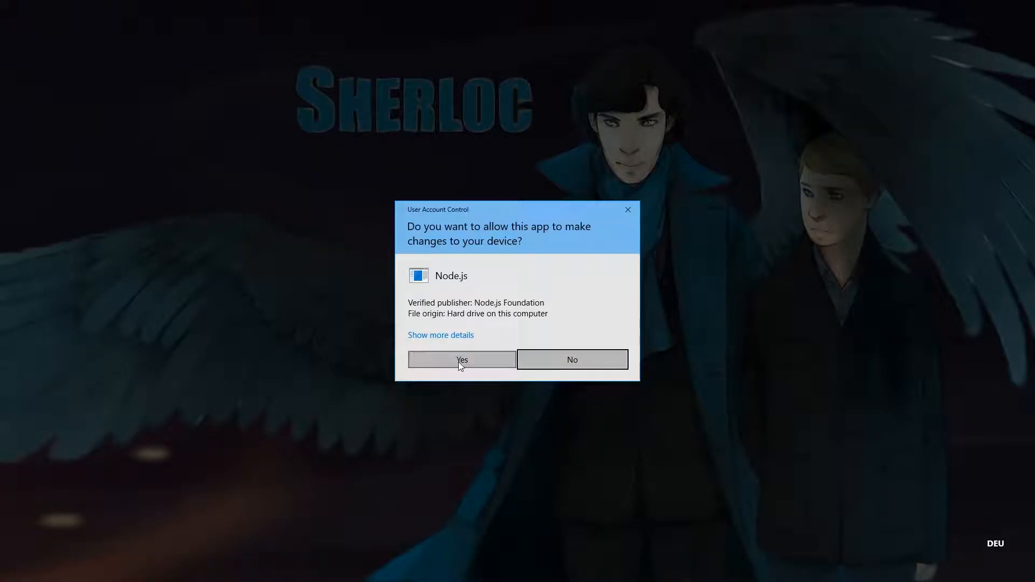
pyautogui.click(462, 360)
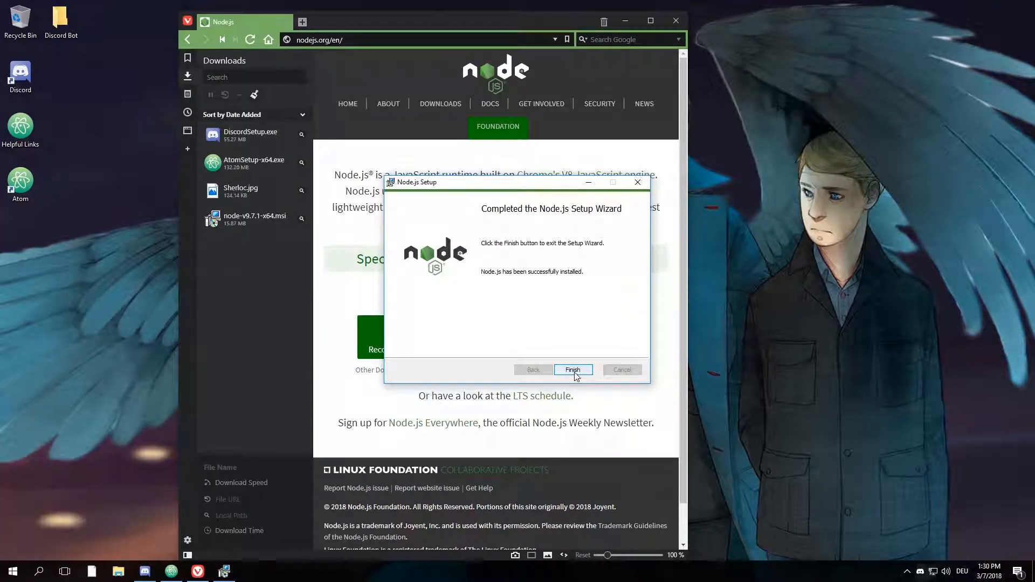
pyautogui.click(574, 370)
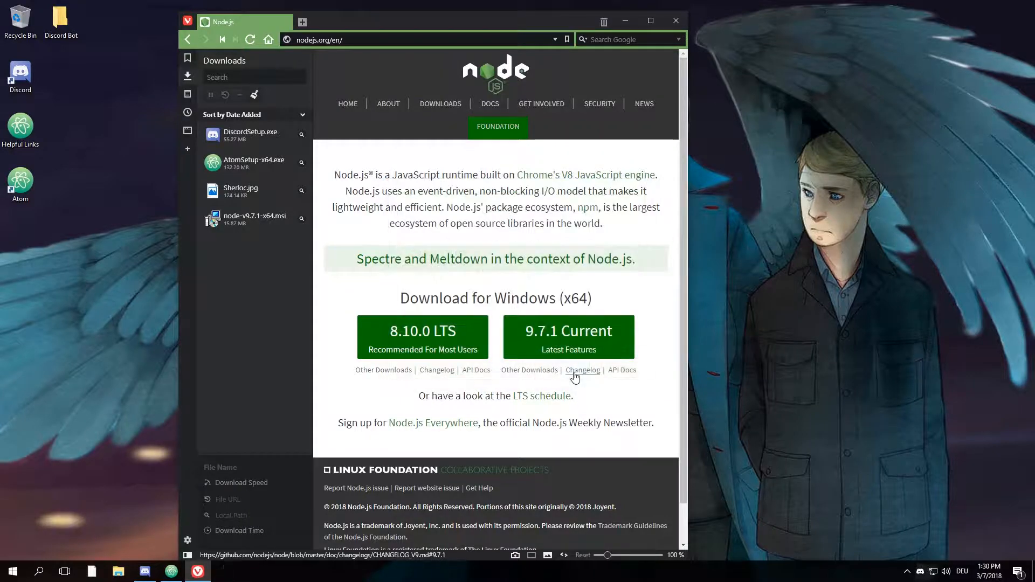
pyautogui.moveTo(95, 259)
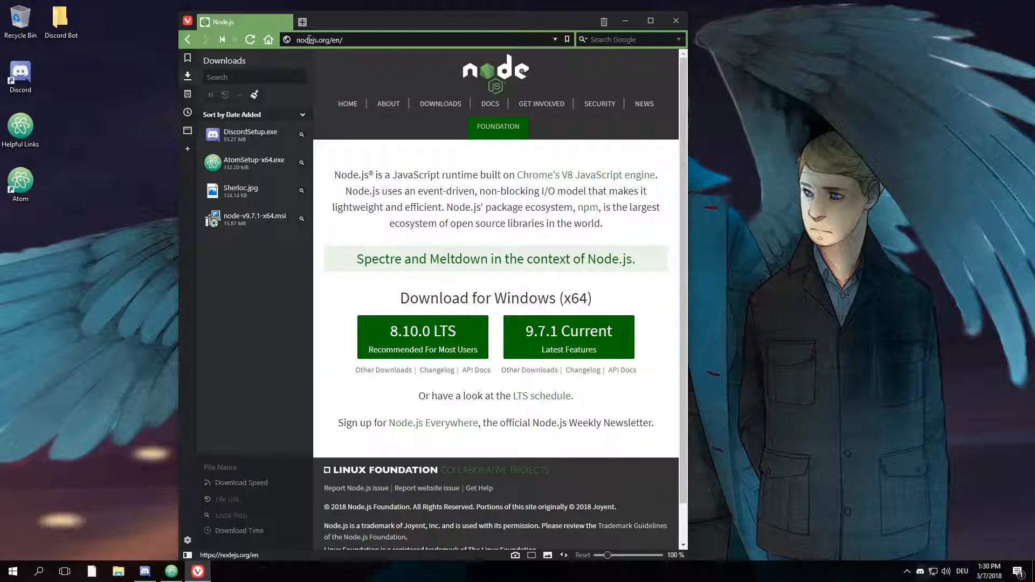
# - Search the web for npm and open the official npmjs.com result
pyautogui.click(302, 22)
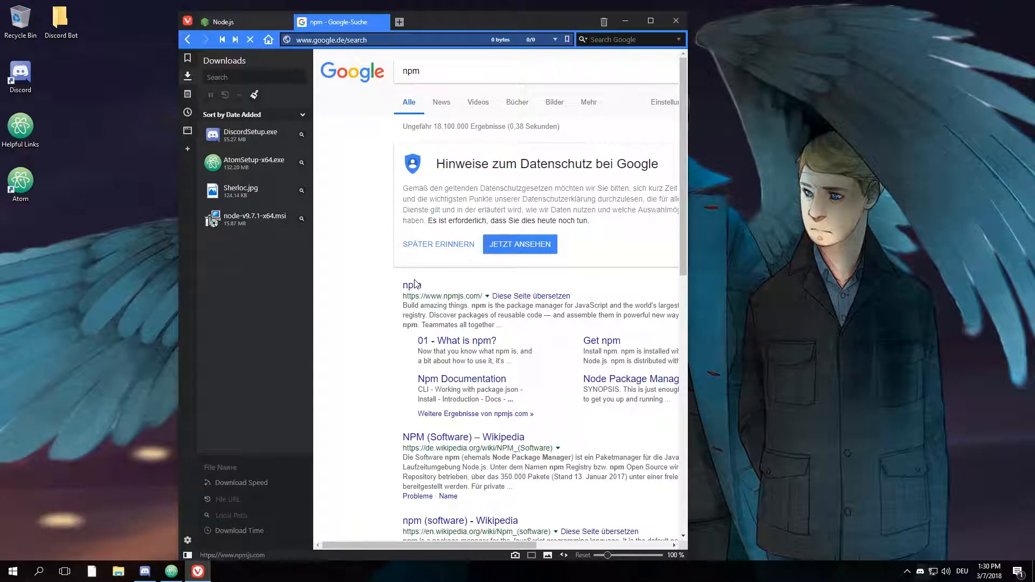
pyautogui.click(408, 285)
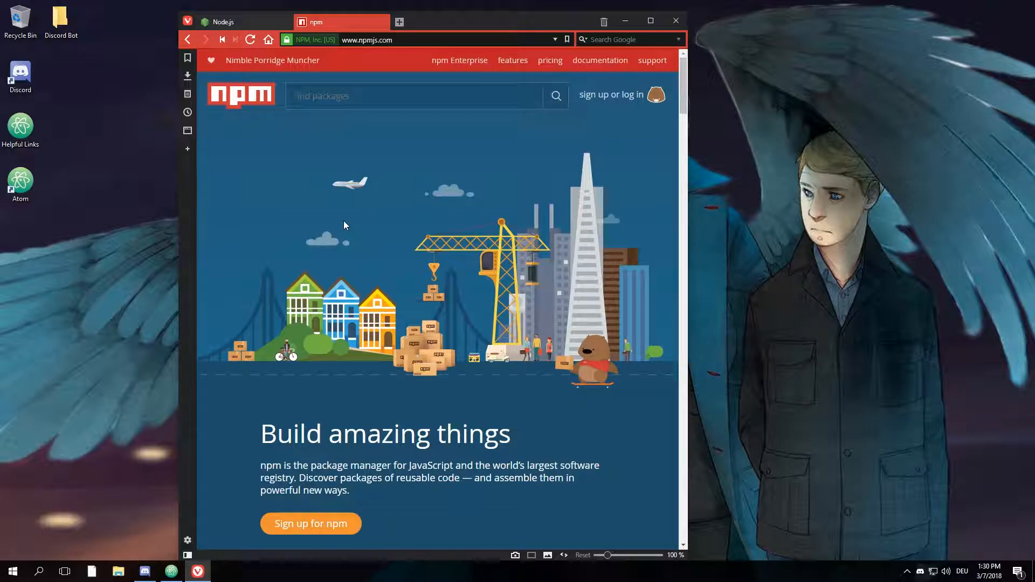
pyautogui.moveTo(595, 67)
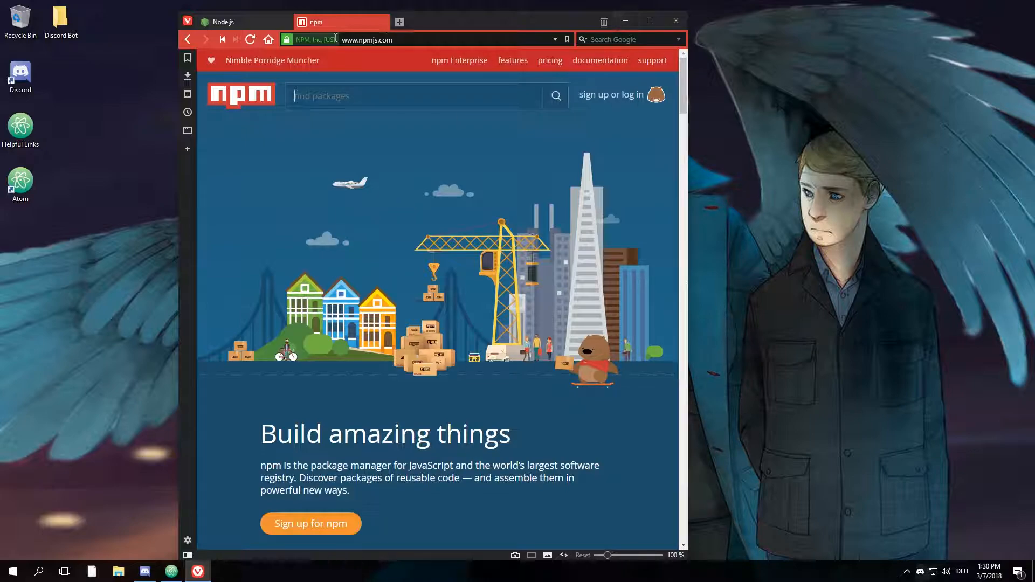
pyautogui.click(399, 22)
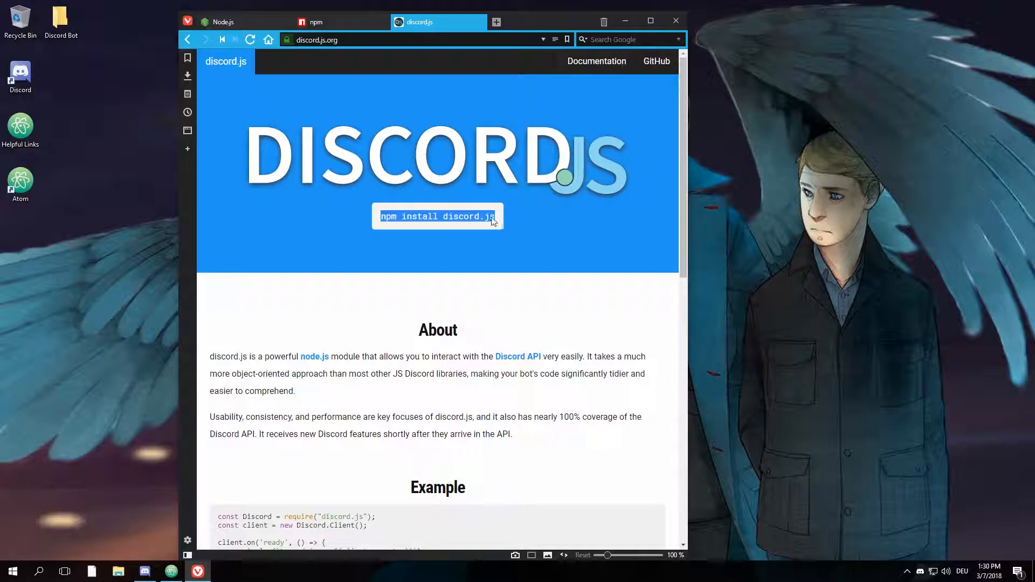
pyautogui.moveTo(542, 270)
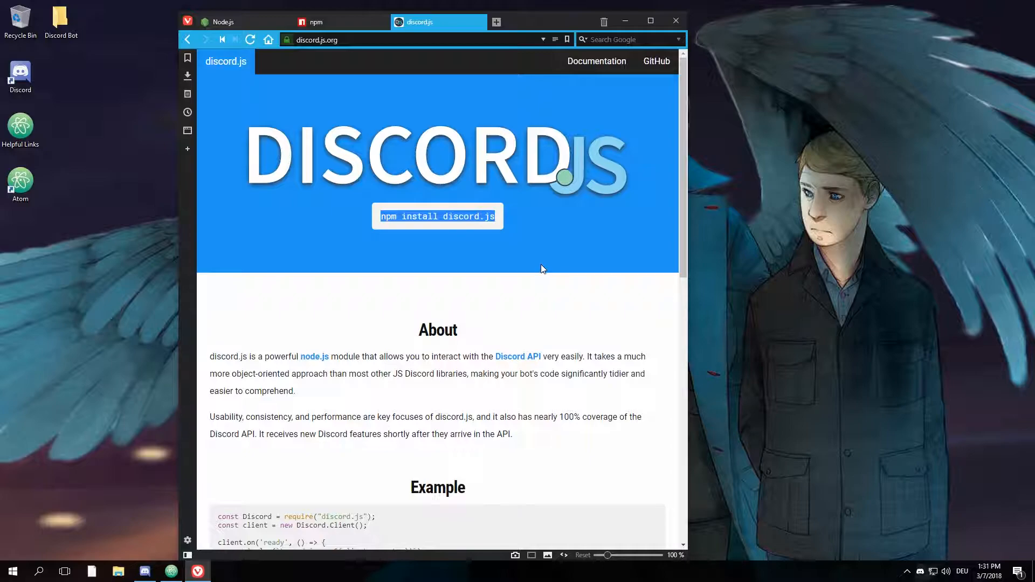
pyautogui.moveTo(403, 203)
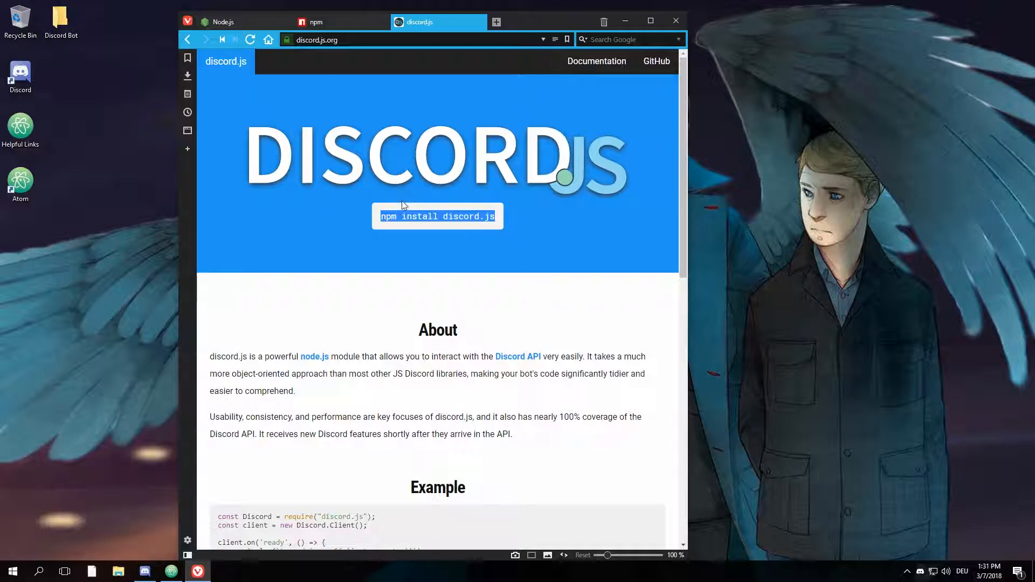
pyautogui.moveTo(359, 267)
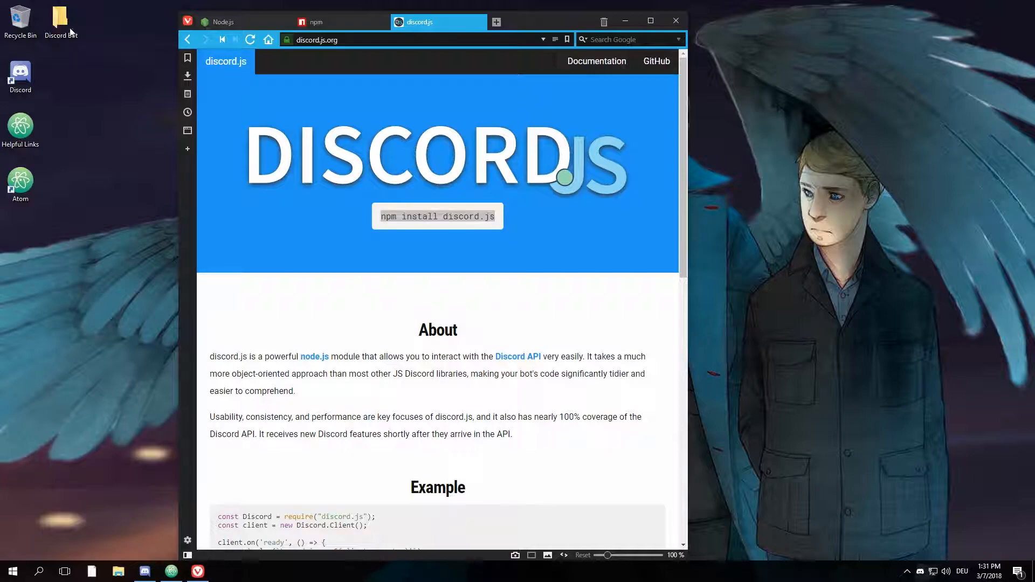
pyautogui.moveTo(74, 34)
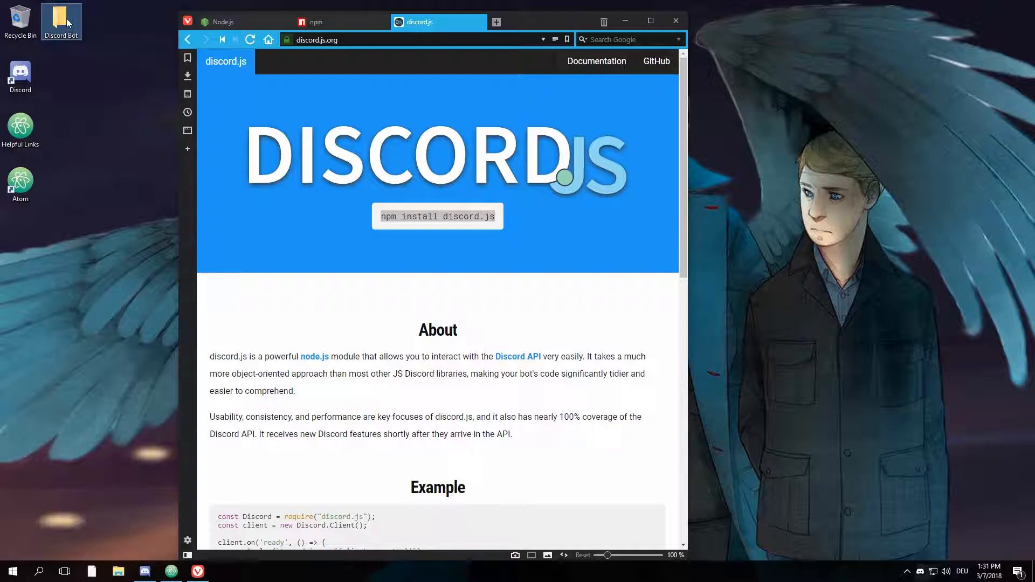
# - Open the Discord Bot desktop folder and bring up the Run box ready for a program name
pyautogui.doubleClick(60, 17)
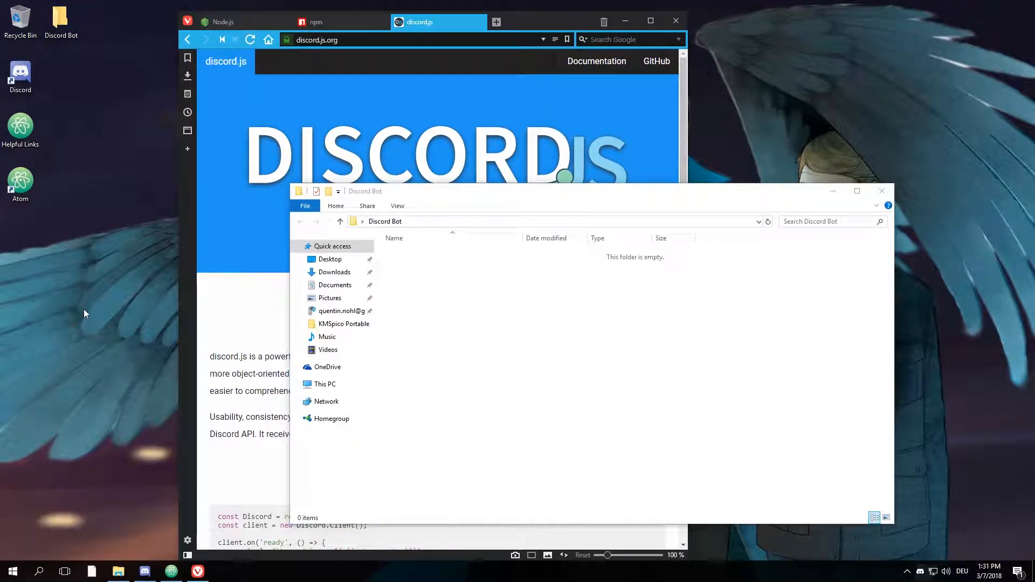
pyautogui.press('Win+r')
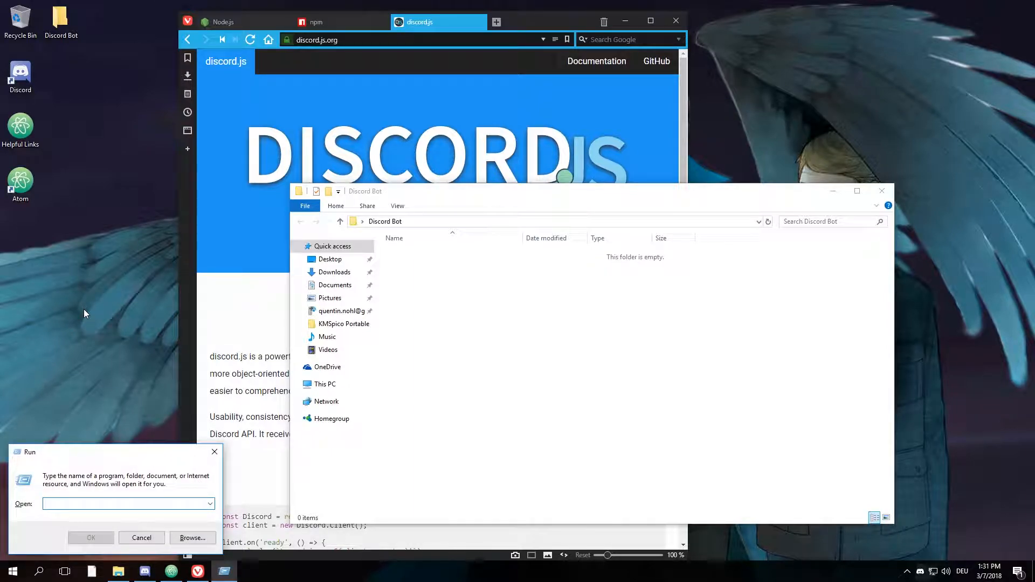
pyautogui.click(141, 537)
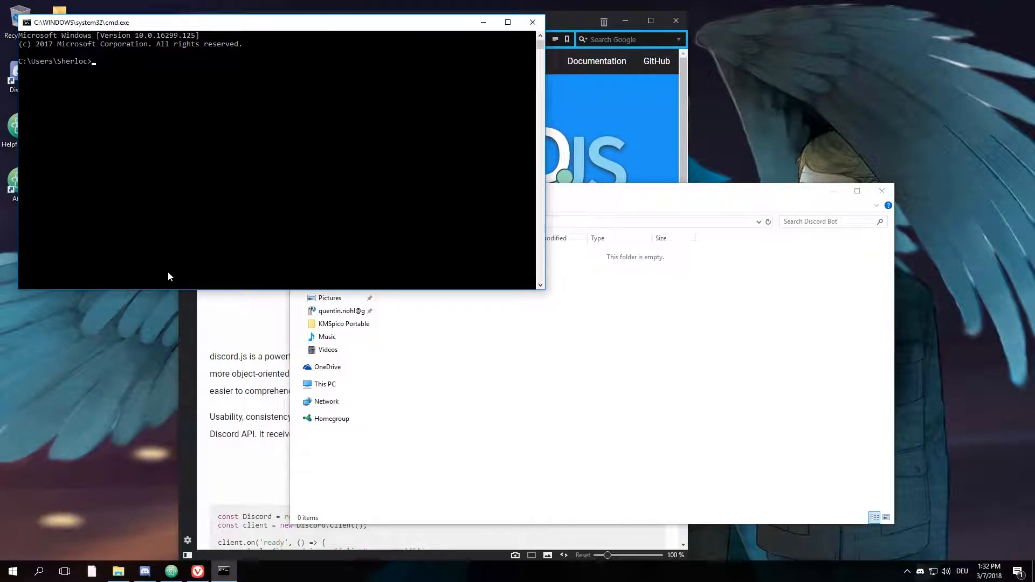
# - Change into Desktop\Discord Bot and run npm install discord.js
pyautogui.write('cd Desktop')
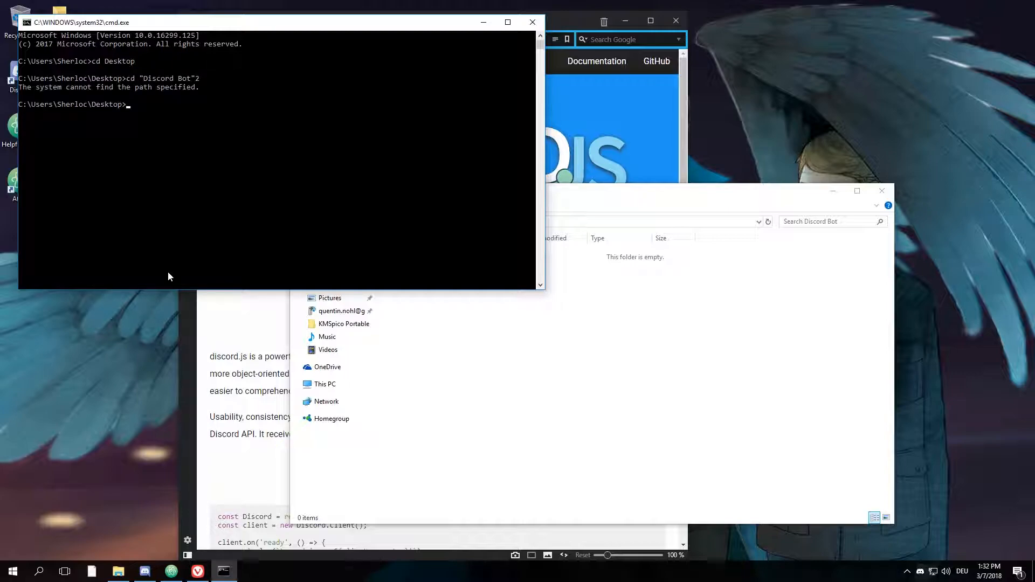
pyautogui.write('cd "Discord Bot"')
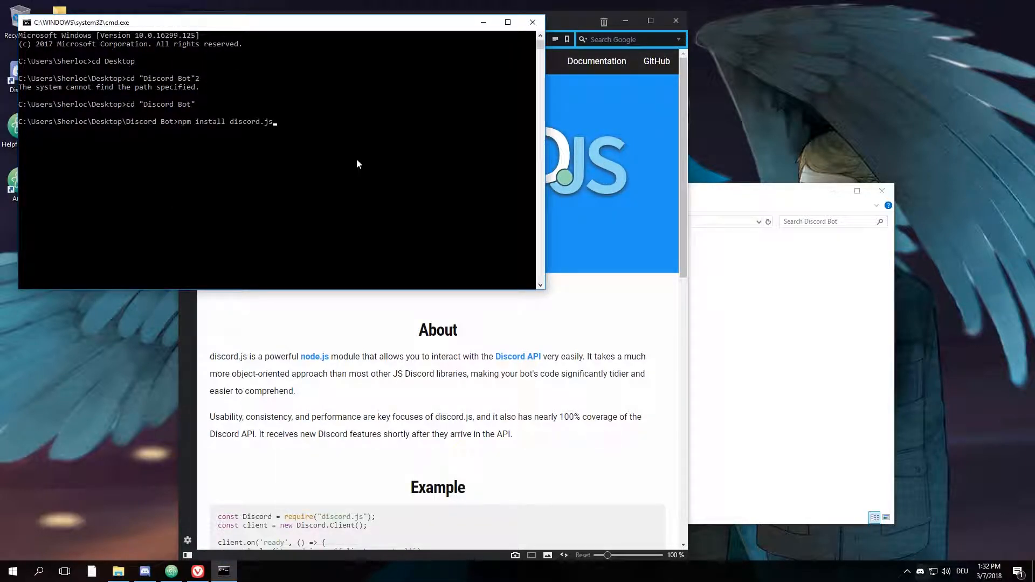
pyautogui.press('Enter')
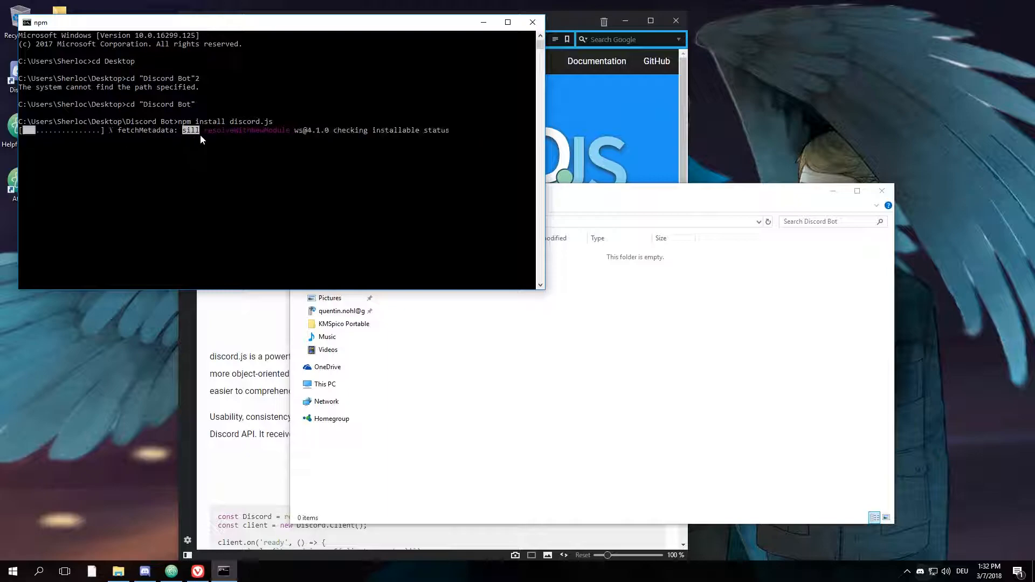
pyautogui.moveTo(485, 354)
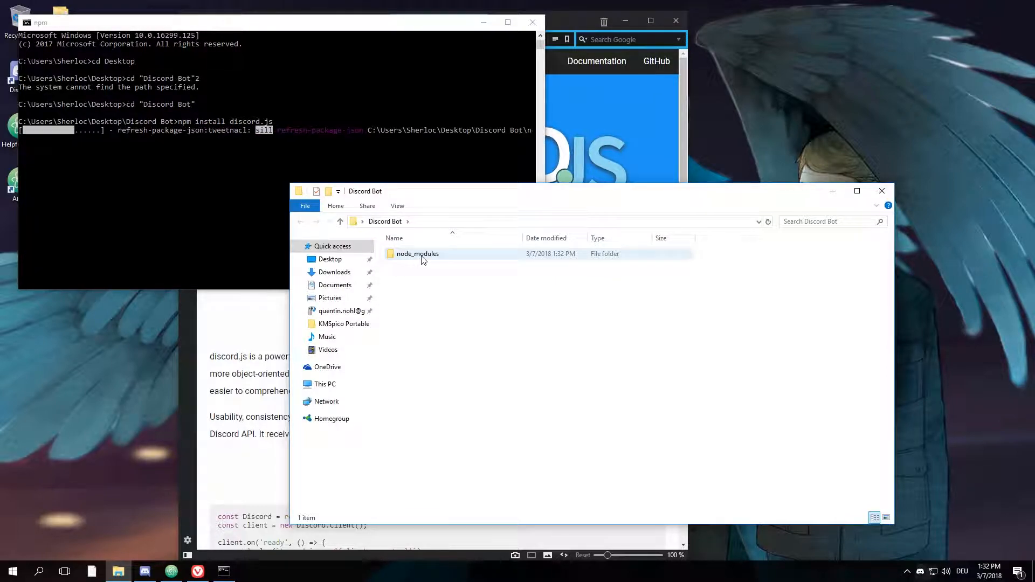
# - Browse into node_modules and the installed discord.js package folder
pyautogui.doubleClick(416, 253)
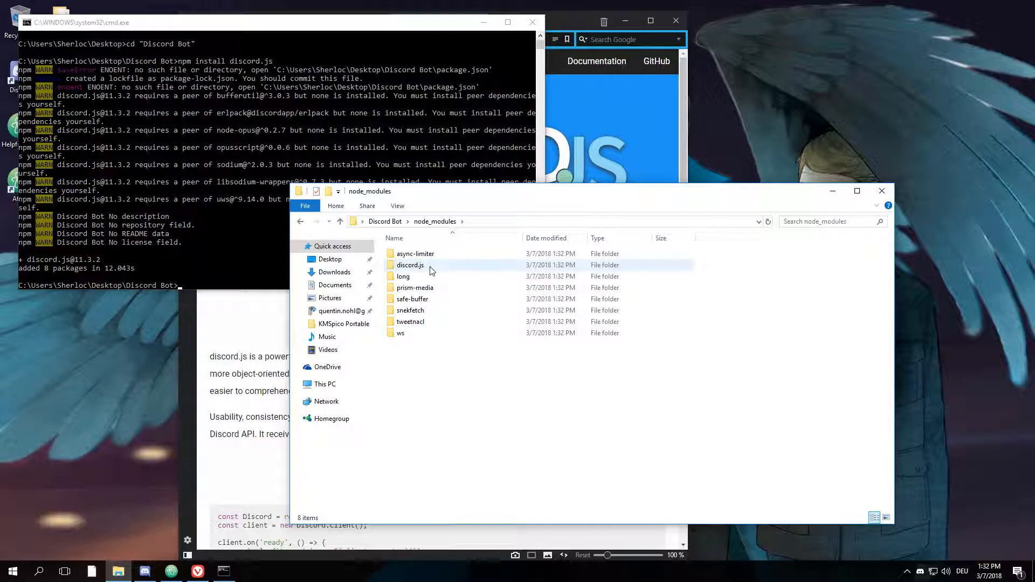
pyautogui.moveTo(431, 267)
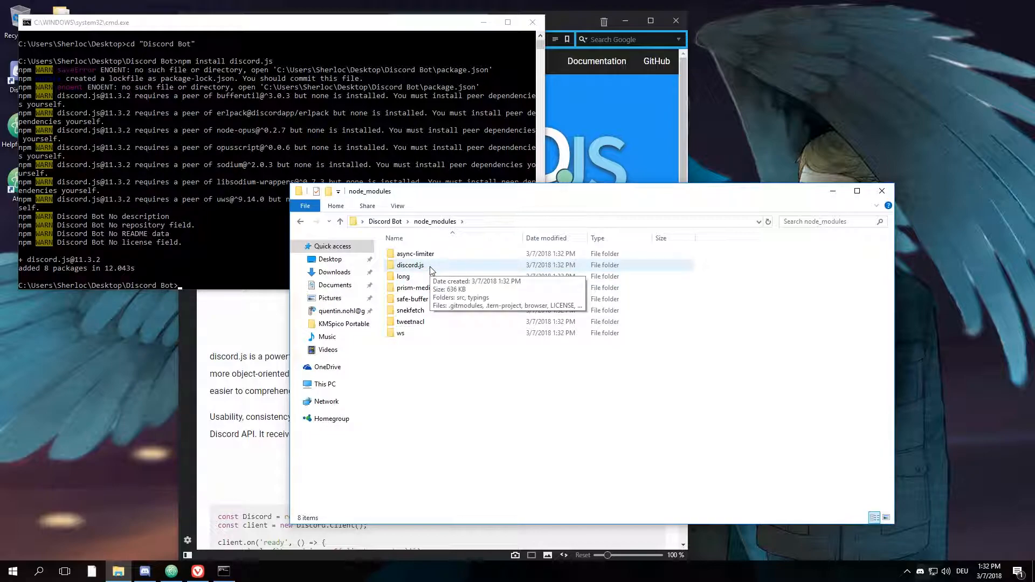
pyautogui.doubleClick(412, 265)
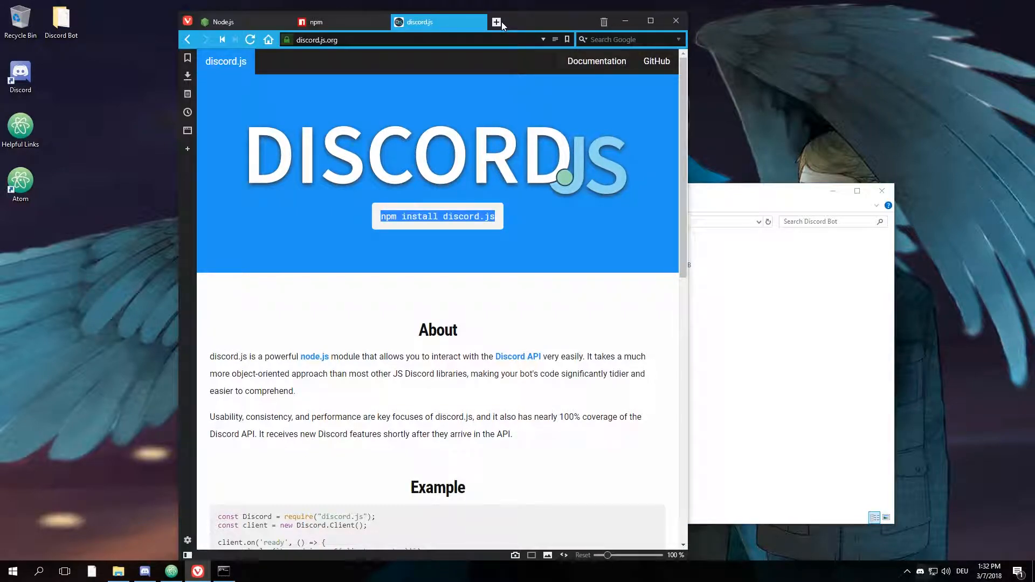
pyautogui.moveTo(496, 22)
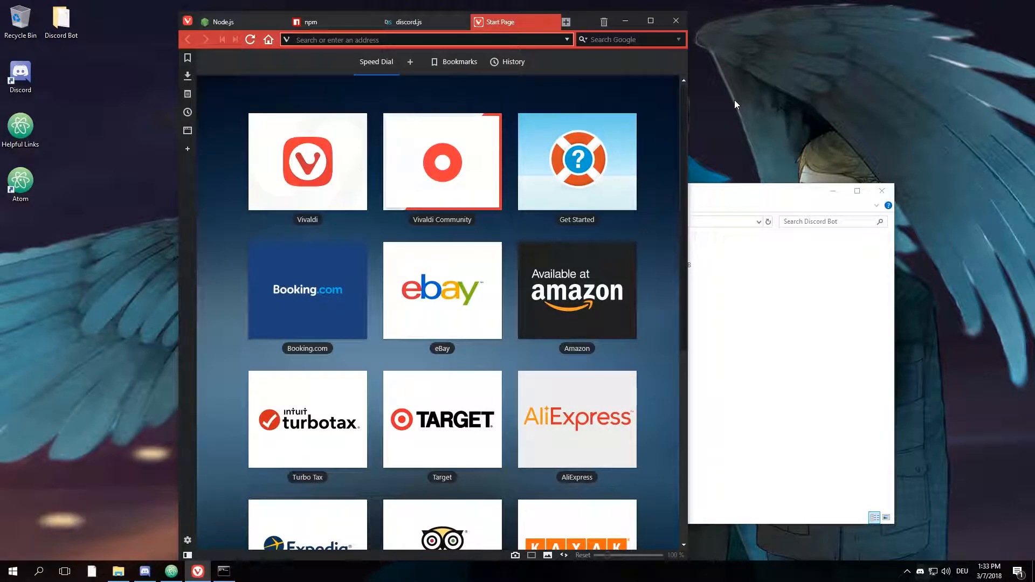
# - Go to discordapp.com/developers and open the My Apps page
pyautogui.click(427, 39)
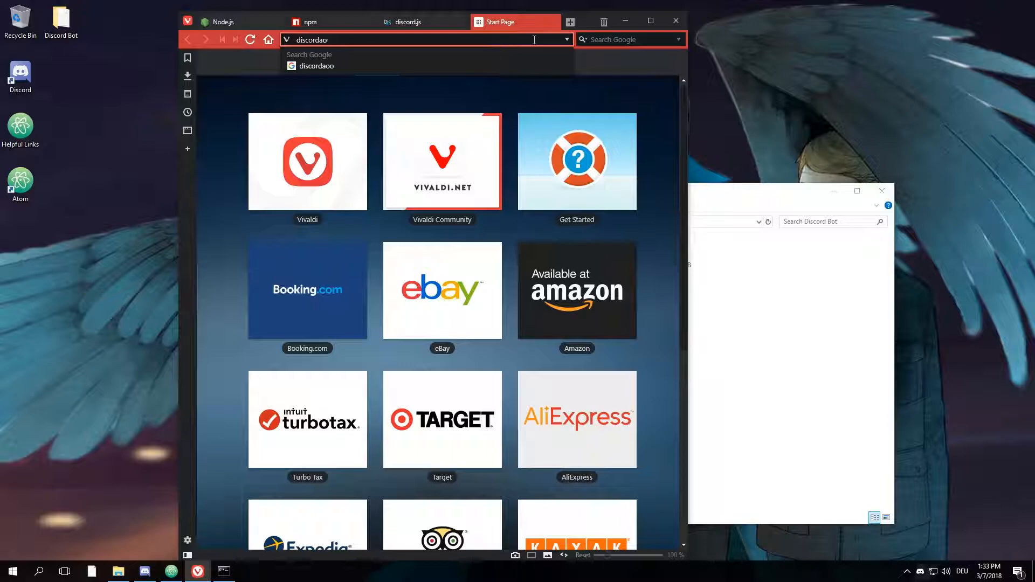
pyautogui.write('discordapp.com/developers/docs/intro')
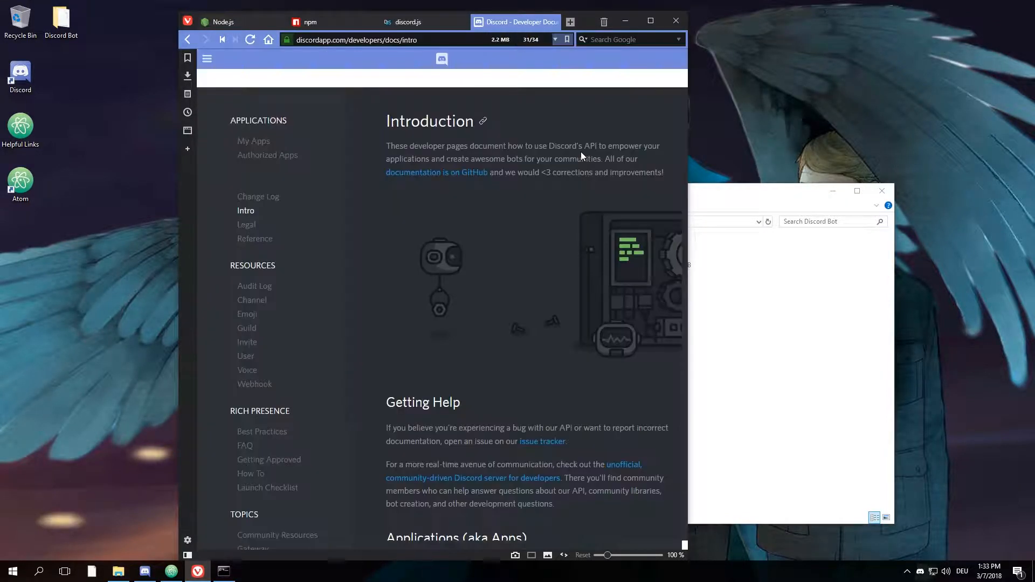
pyautogui.click(253, 141)
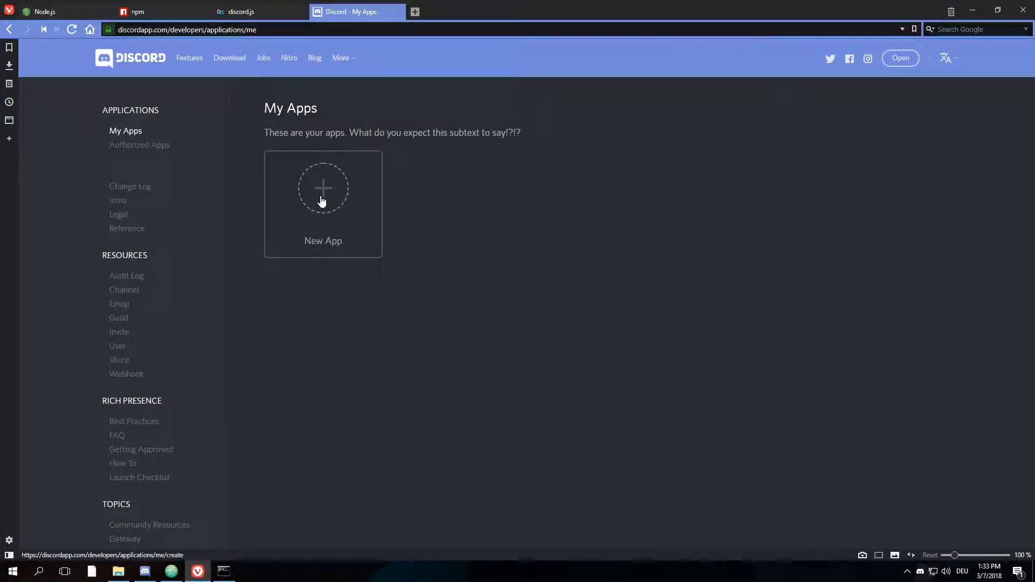
# - Create a new Discord application named Watson
pyautogui.click(323, 188)
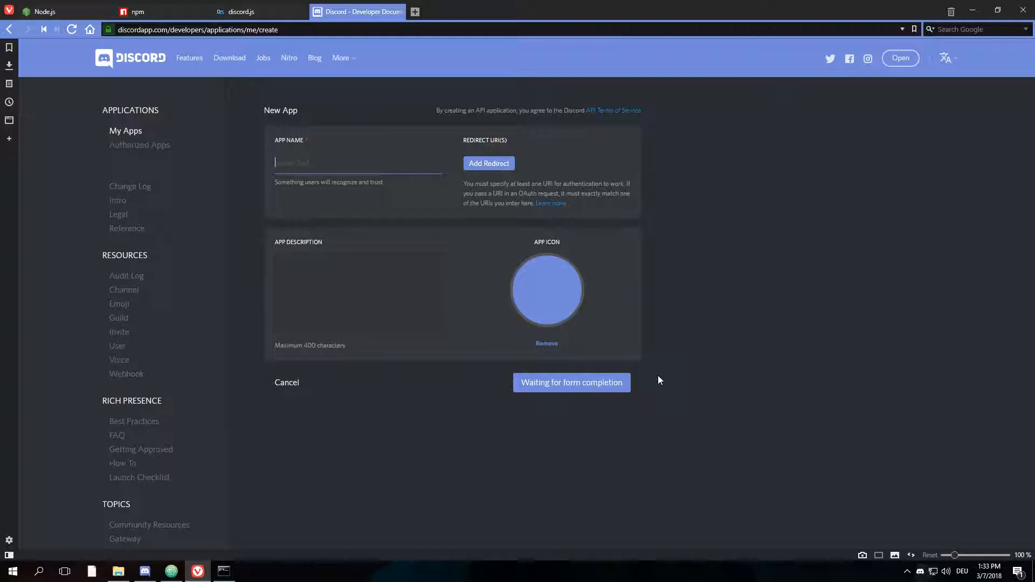
pyautogui.write('T')
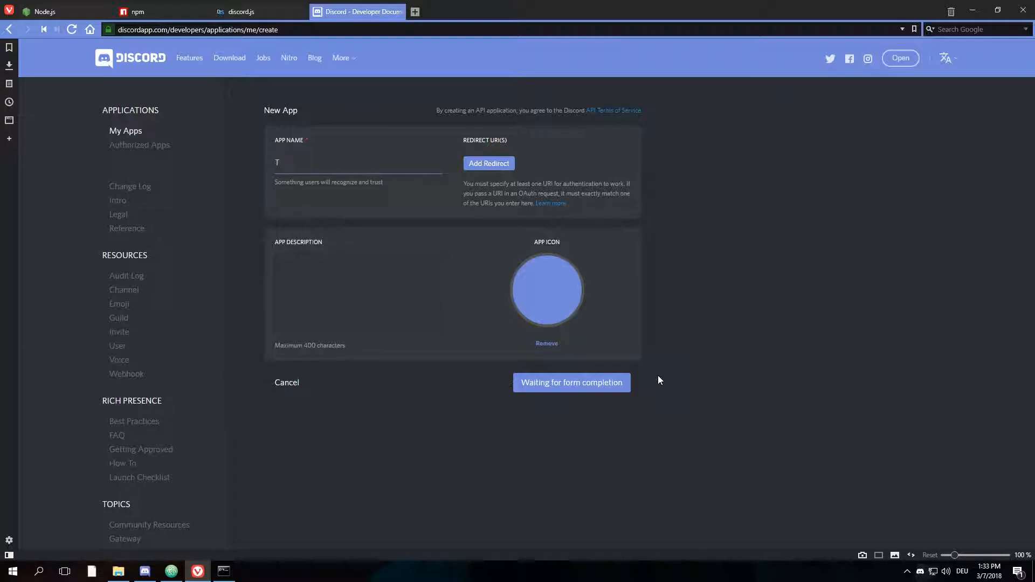
pyautogui.write('W')
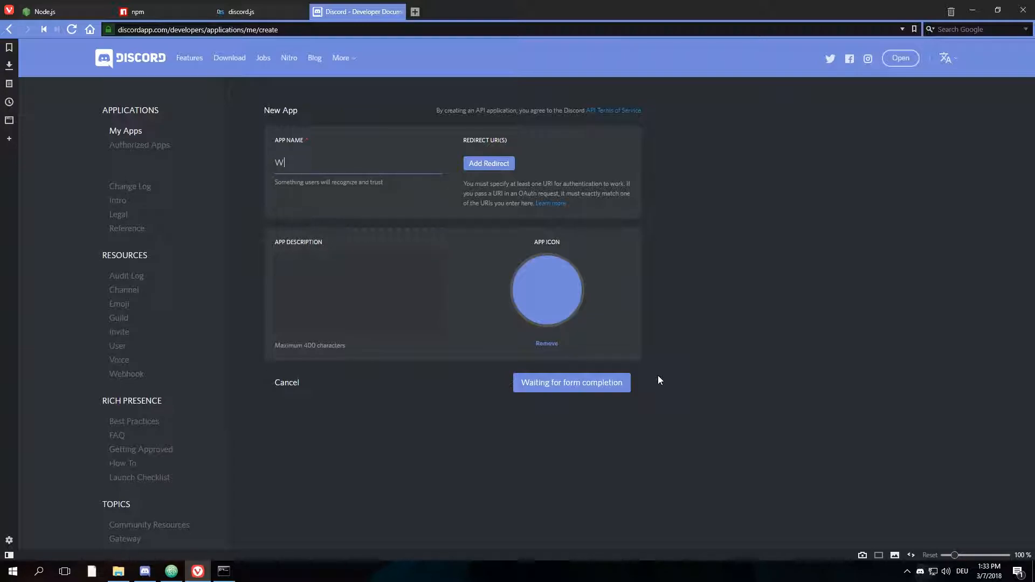
pyautogui.write('atson')
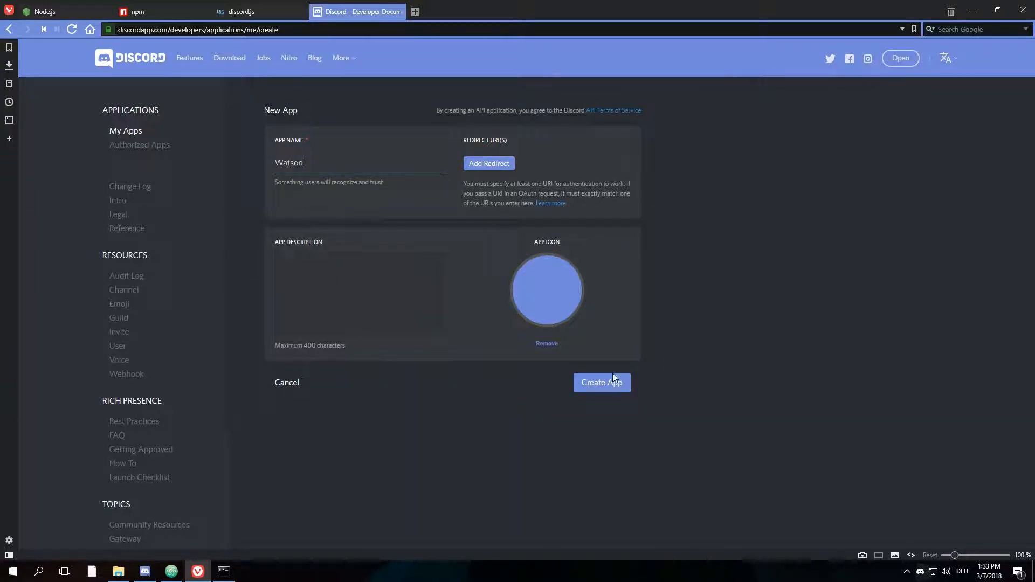
pyautogui.moveTo(803, 369)
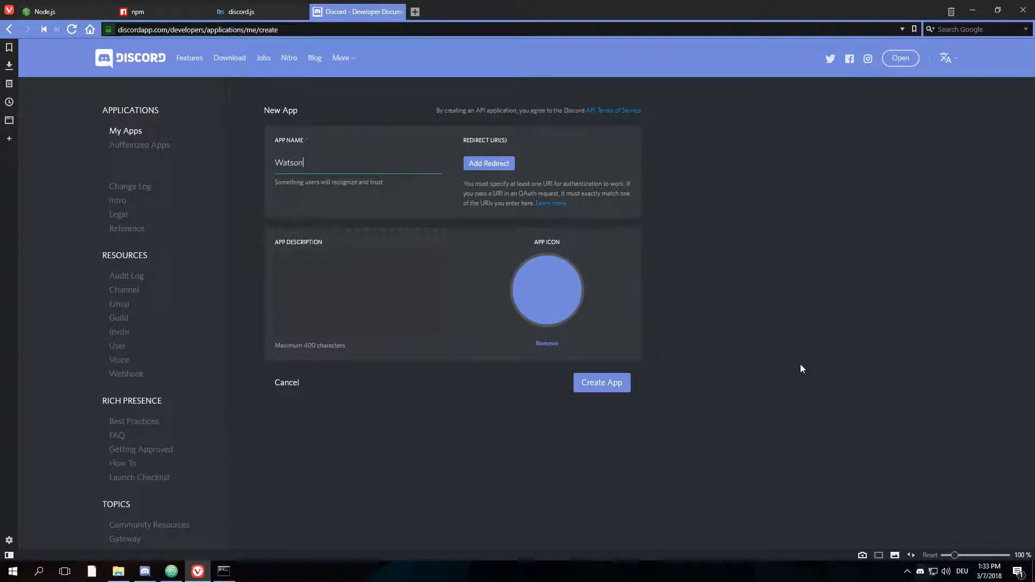
pyautogui.moveTo(602, 390)
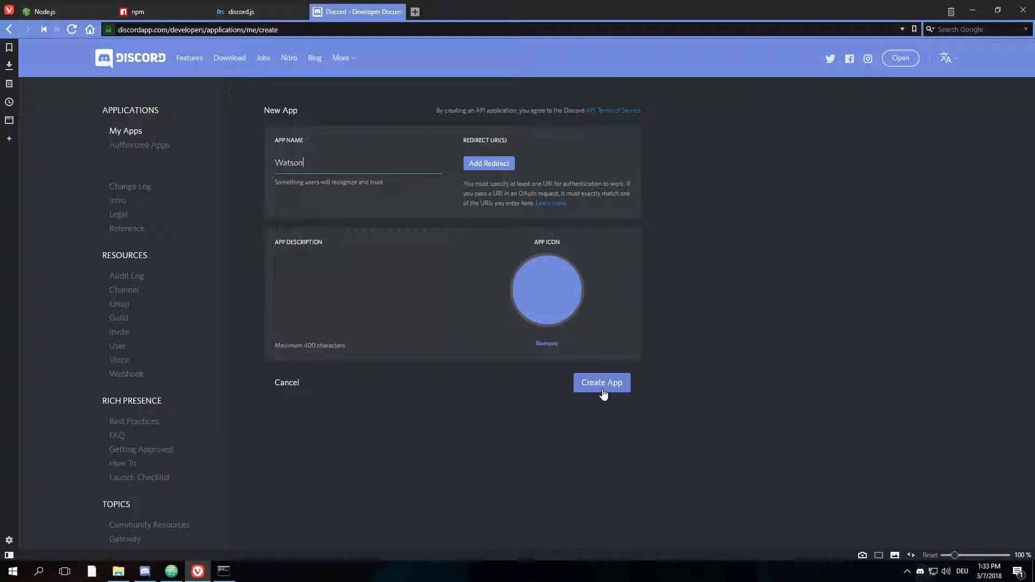
pyautogui.click(602, 381)
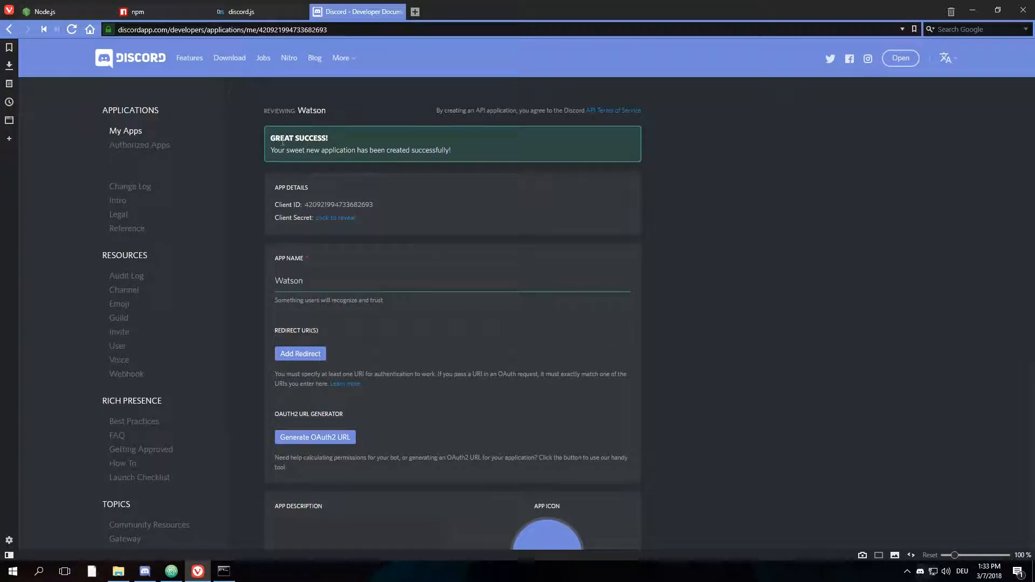
# - Scroll to the Bot section and create a bot user for Watson, confirming with Yes, do it!
pyautogui.moveTo(270, 150); pyautogui.dragTo(448, 150)
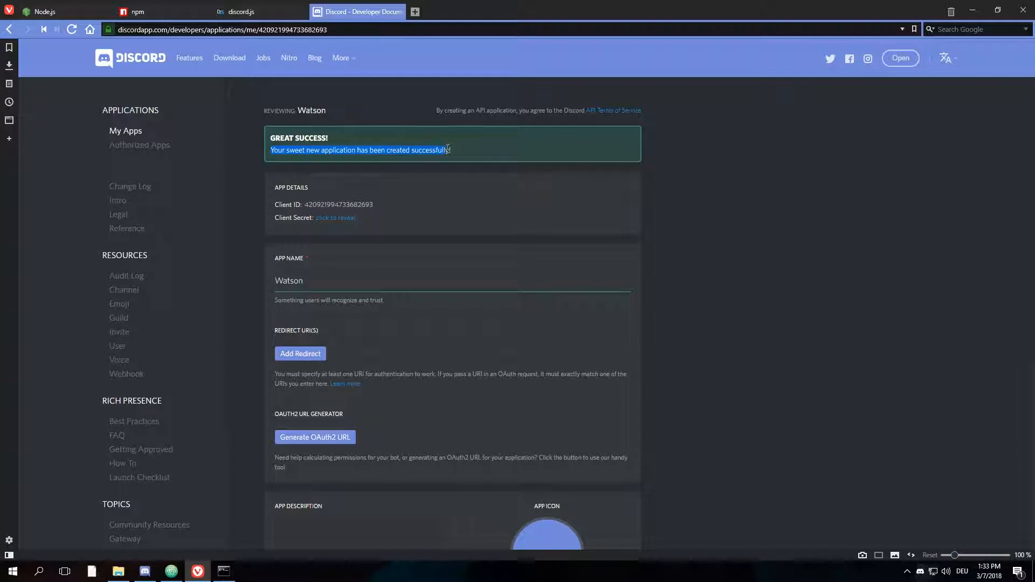
pyautogui.scroll(-3)
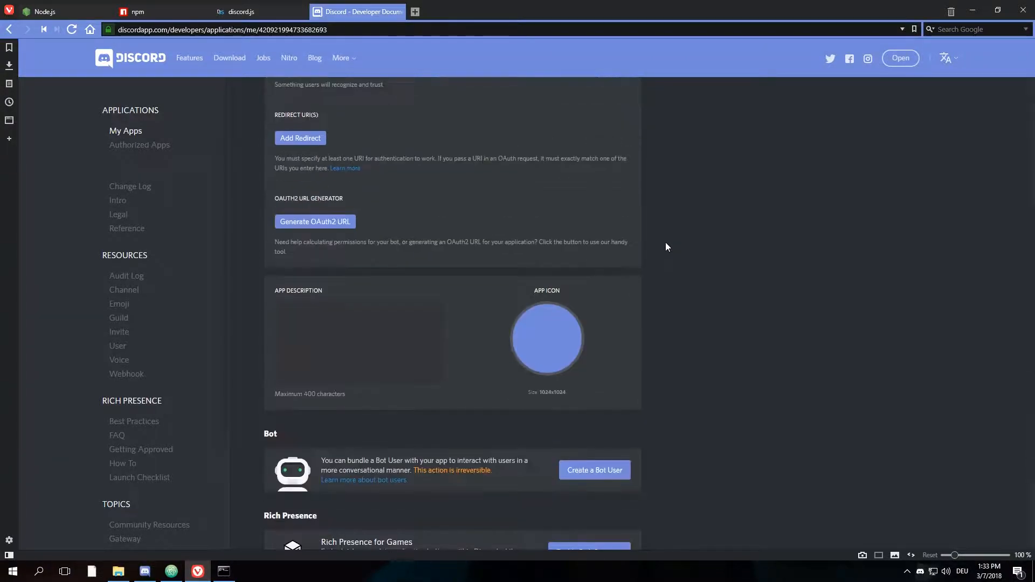
pyautogui.scroll(-3)
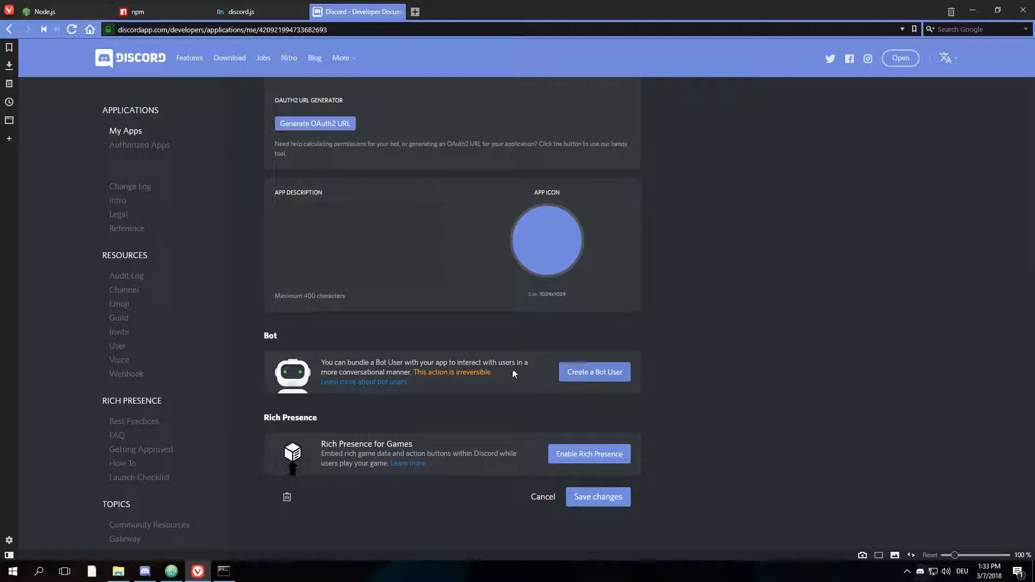
pyautogui.doubleClick(270, 336)
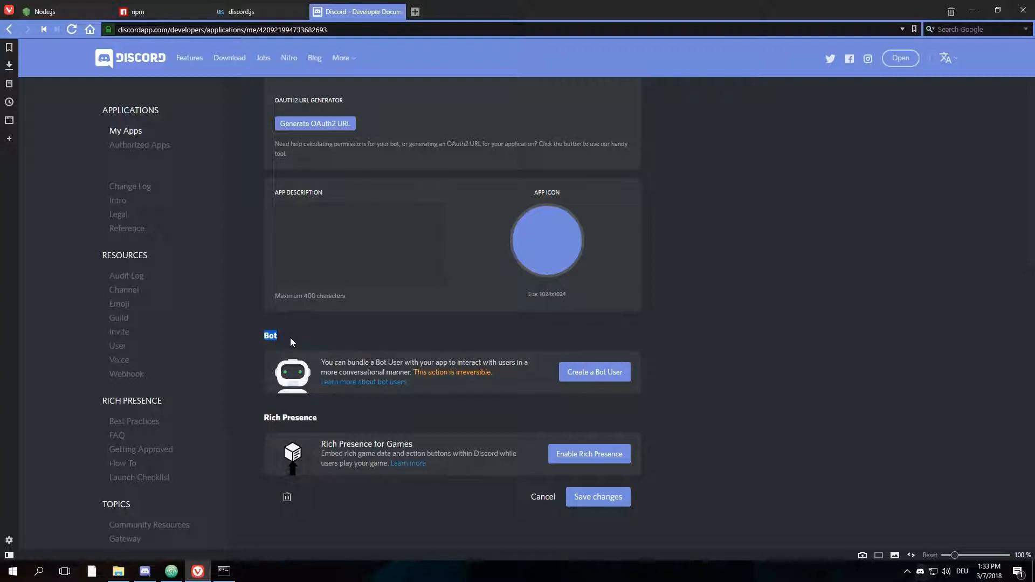
pyautogui.moveTo(601, 380)
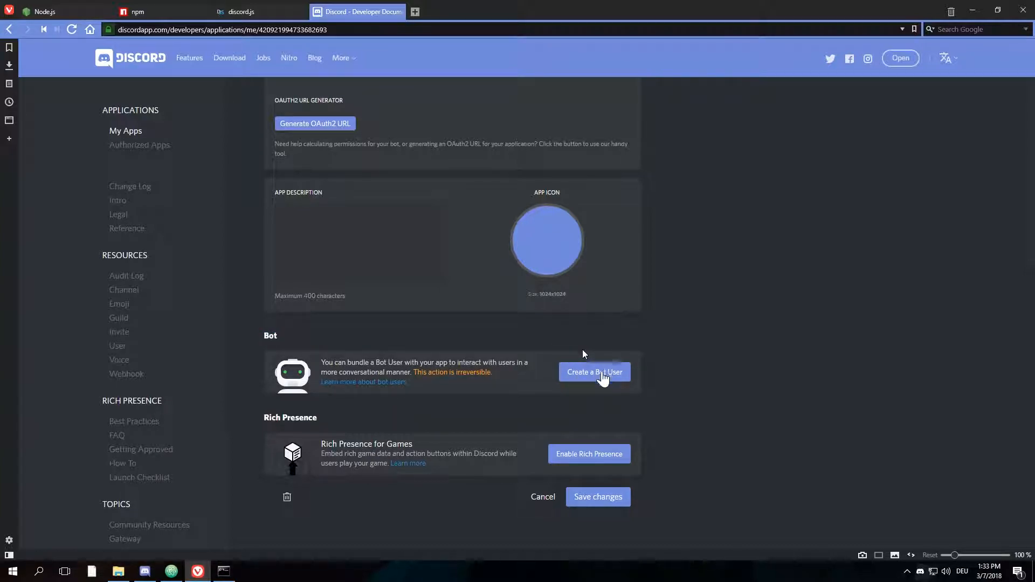
pyautogui.click(595, 372)
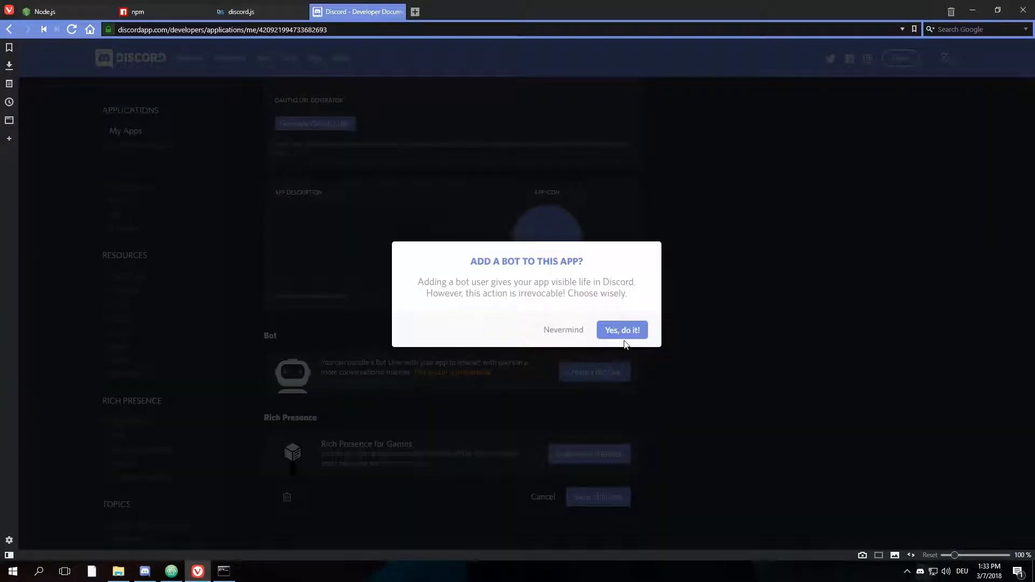
pyautogui.click(621, 330)
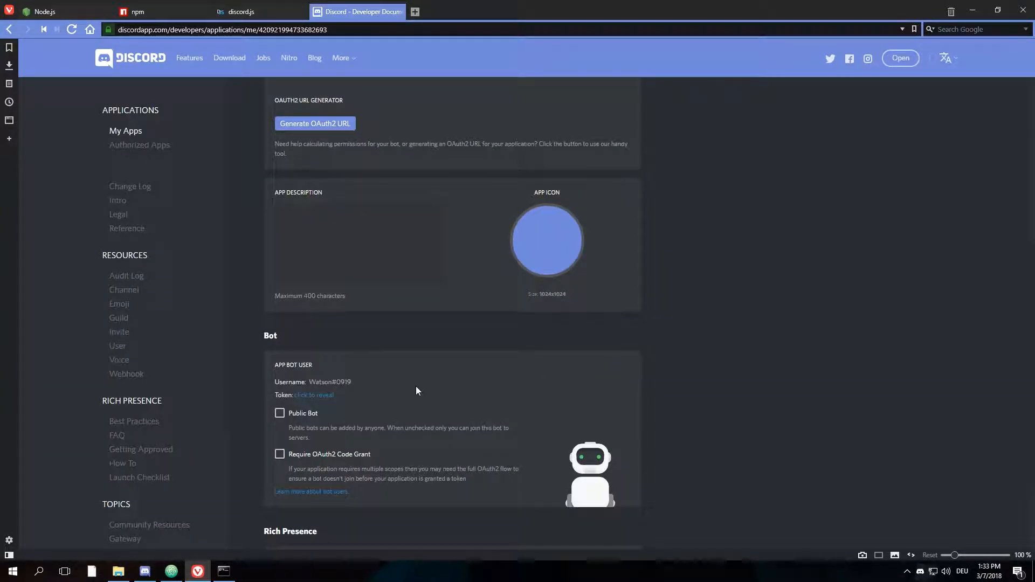
pyautogui.moveTo(278, 367)
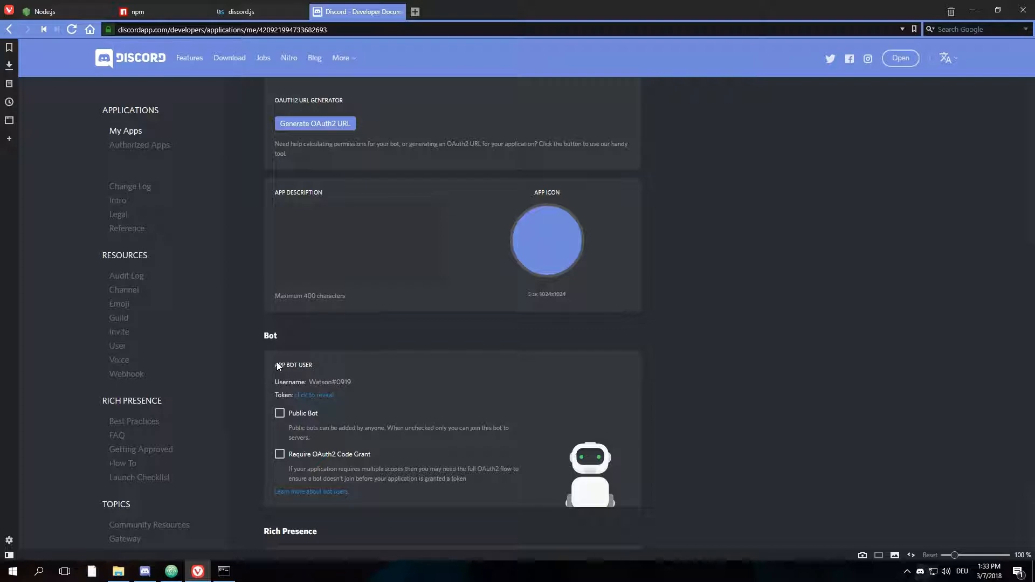
pyautogui.moveTo(272, 363)
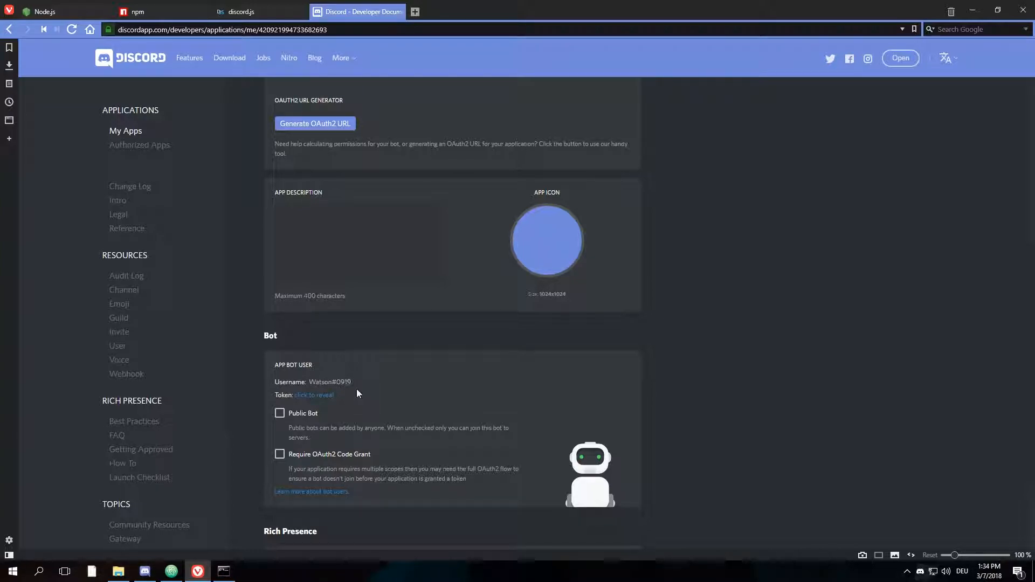
pyautogui.moveTo(289, 371)
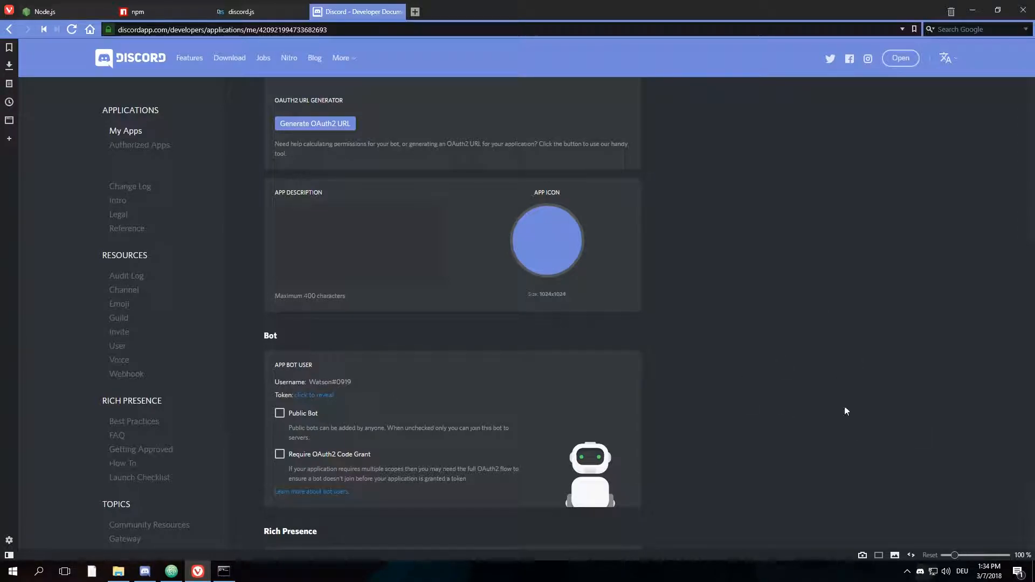
pyautogui.moveTo(424, 361)
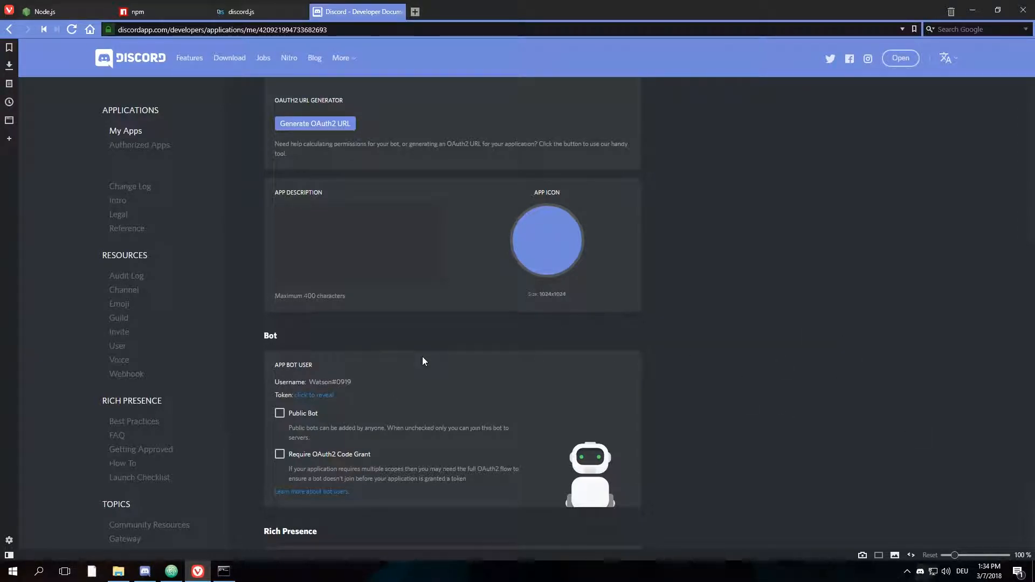
pyautogui.moveTo(308, 386)
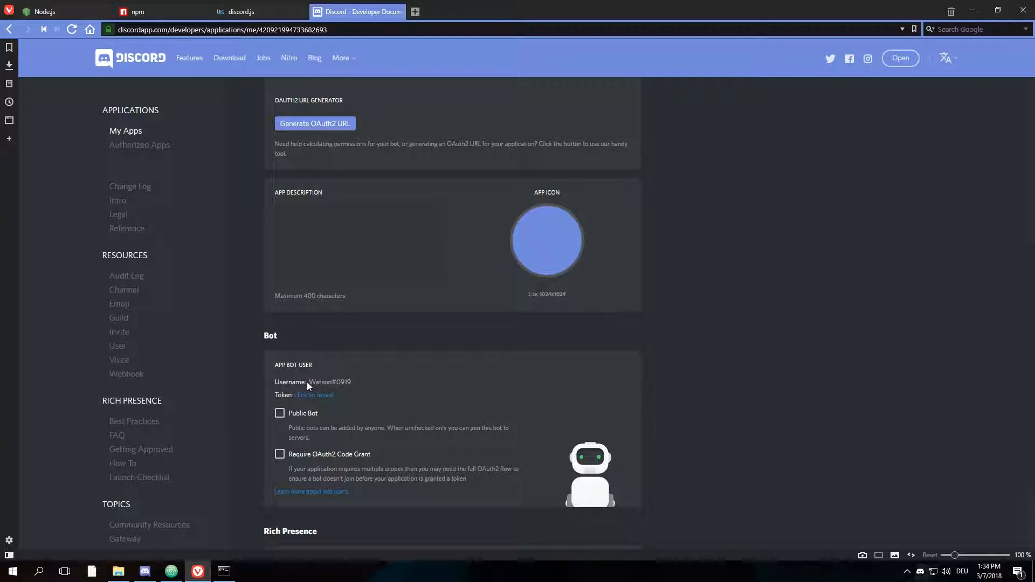
pyautogui.doubleClick(330, 382)
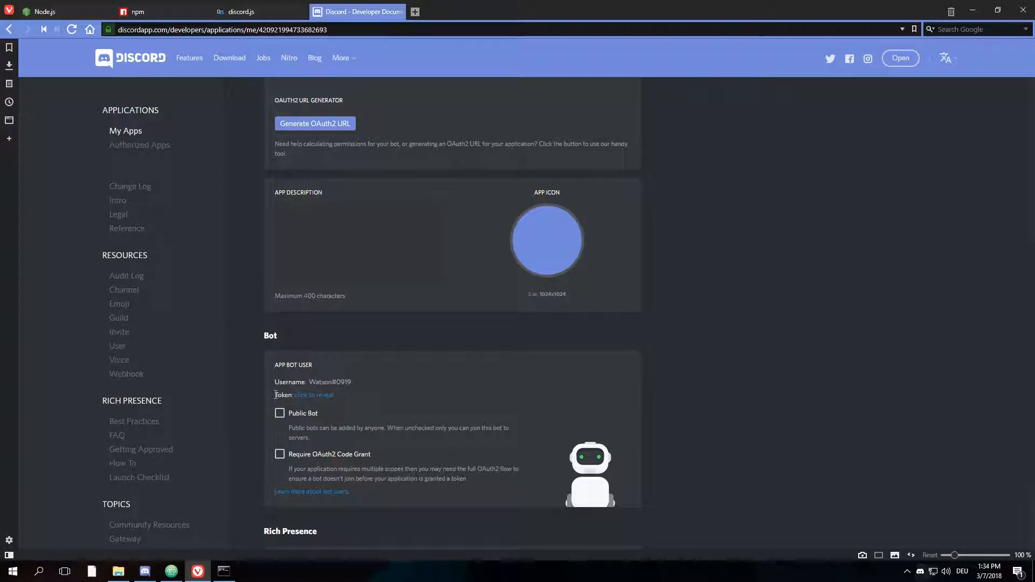
pyautogui.moveTo(351, 398)
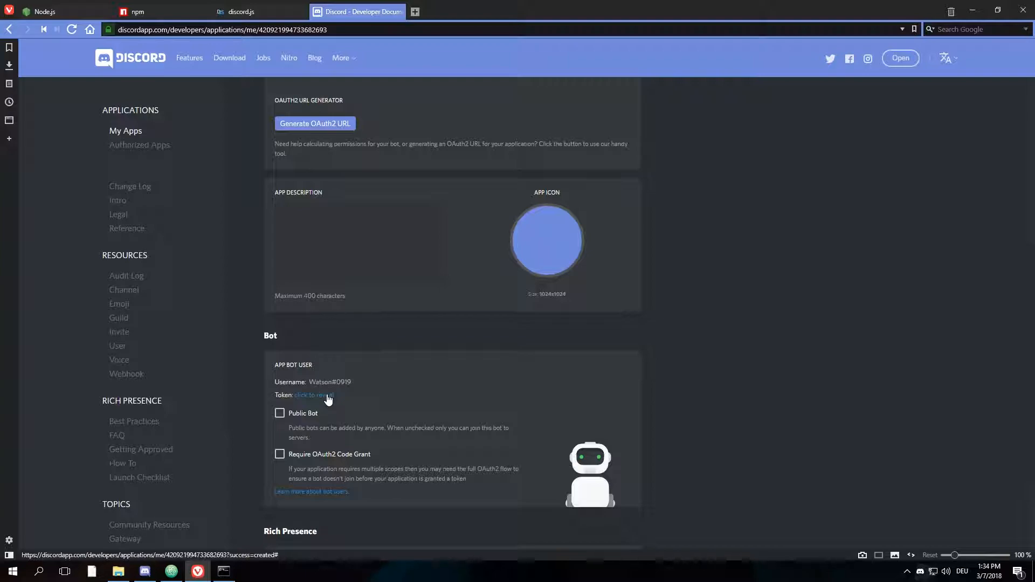
pyautogui.moveTo(408, 380)
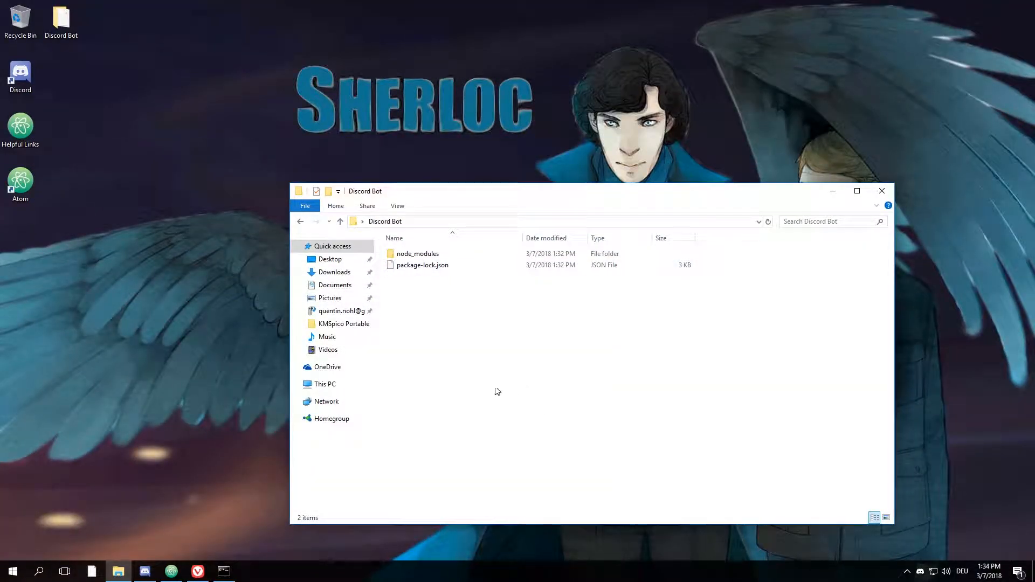
pyautogui.moveTo(451, 359)
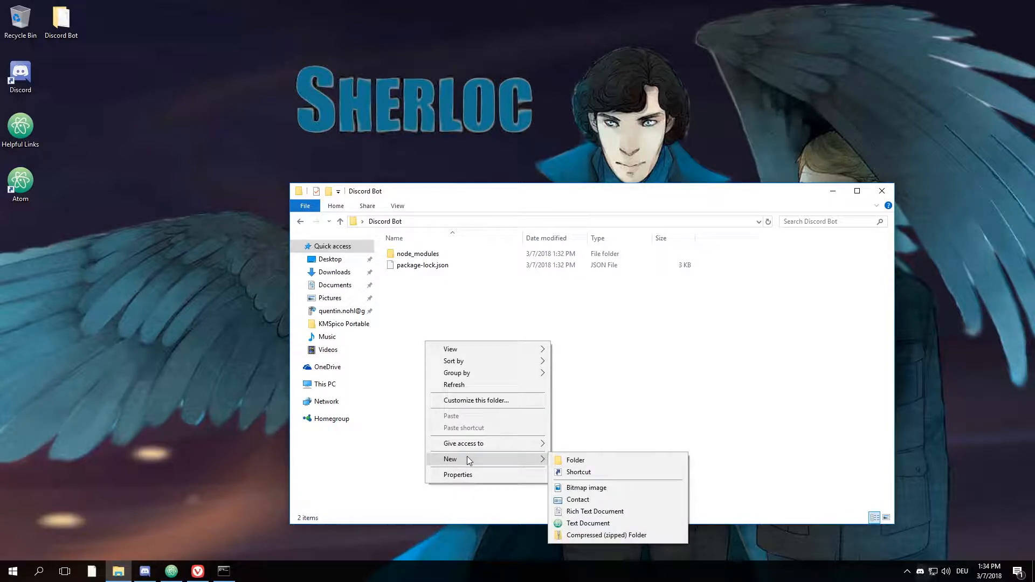
pyautogui.moveTo(593, 524)
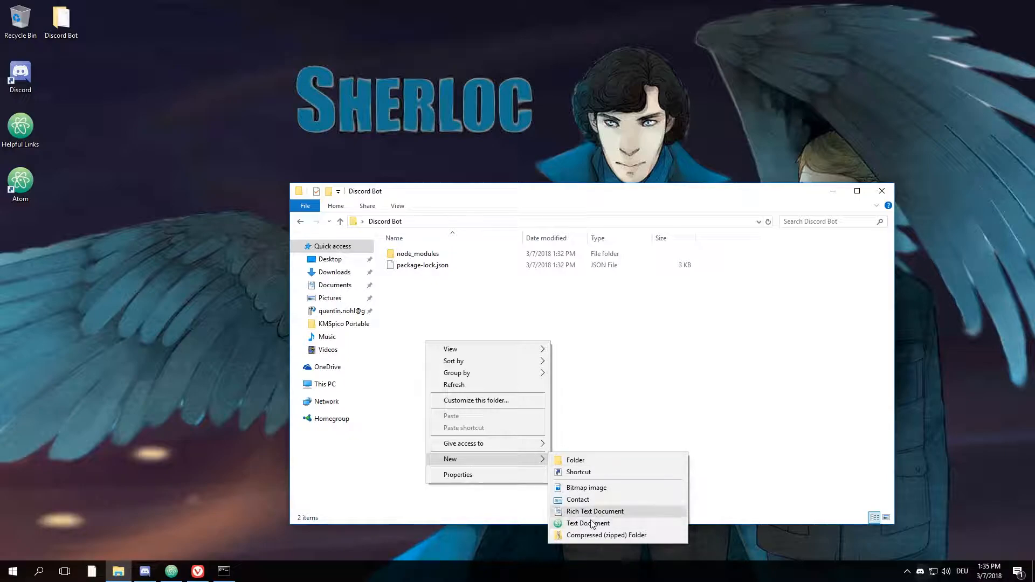
# - Create a new empty text document inside the Discord Bot folder
pyautogui.click(587, 524)
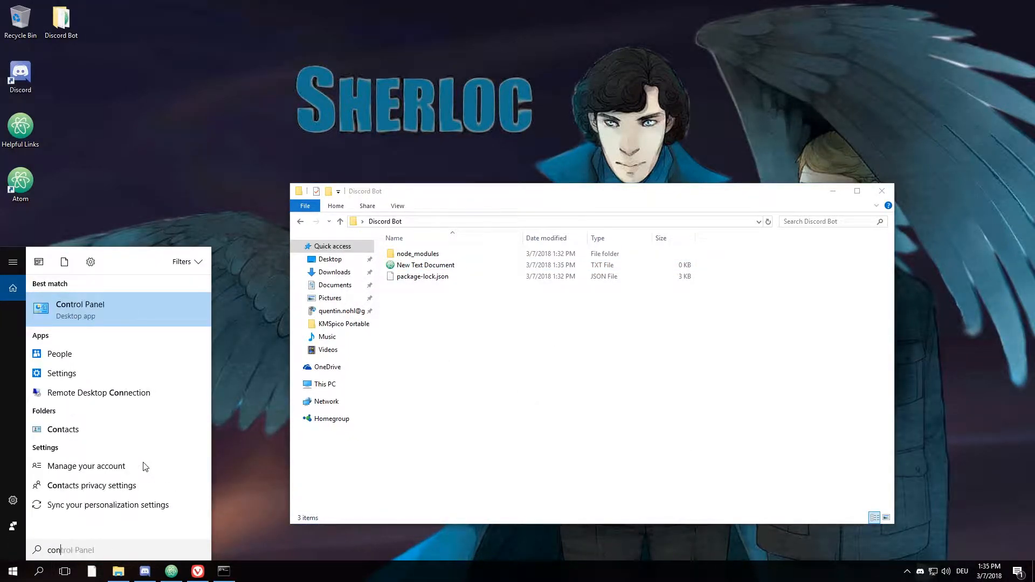
# - In File Explorer Options, untick 'Hide extensions for known file types' so .txt shows
pyautogui.click(80, 309)
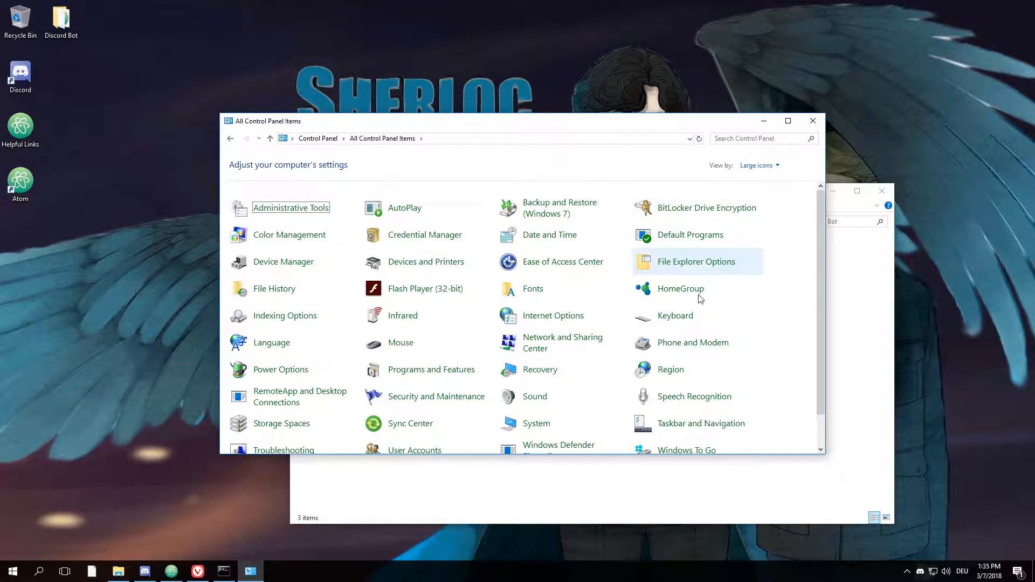
pyautogui.click(696, 261)
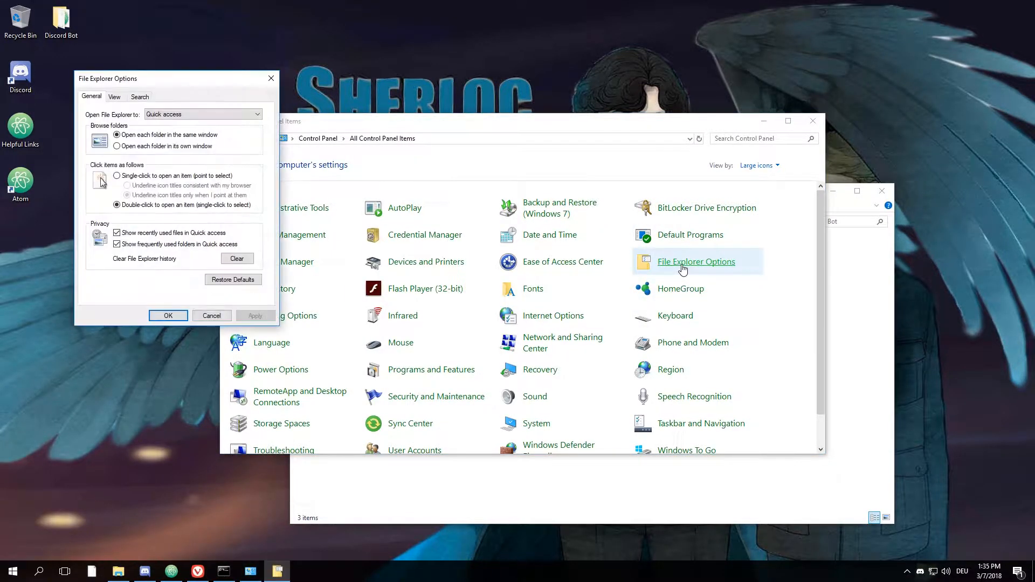
pyautogui.click(114, 97)
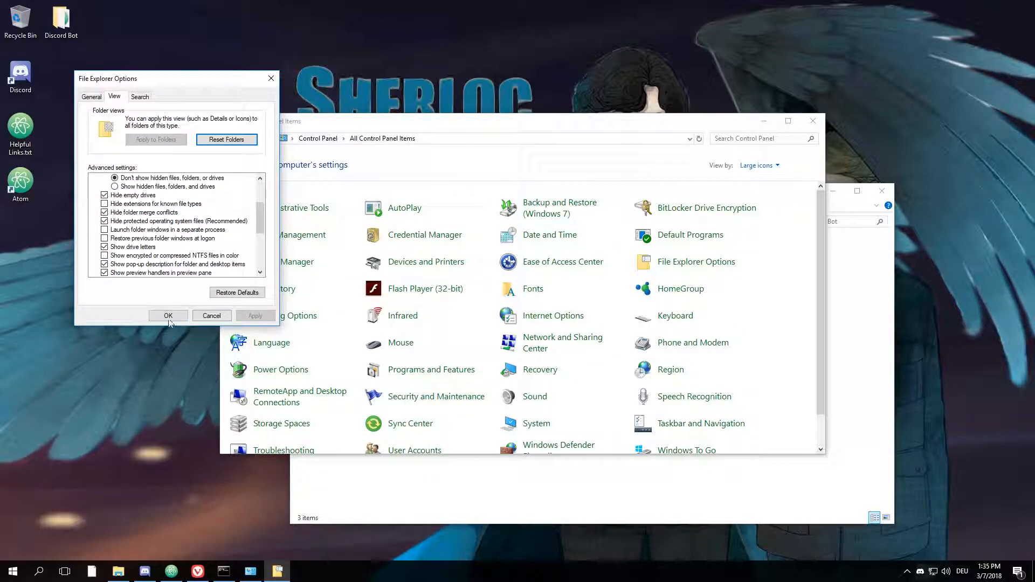
pyautogui.click(167, 315)
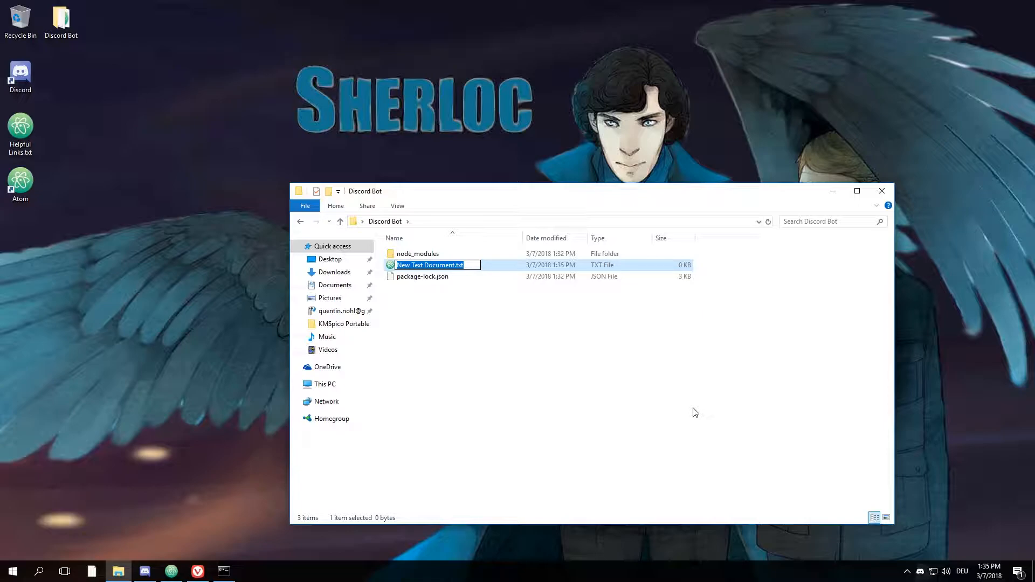
# - Rename New Text Document.txt to bot.js, accepting the extension change warning
pyautogui.write('bot.js')
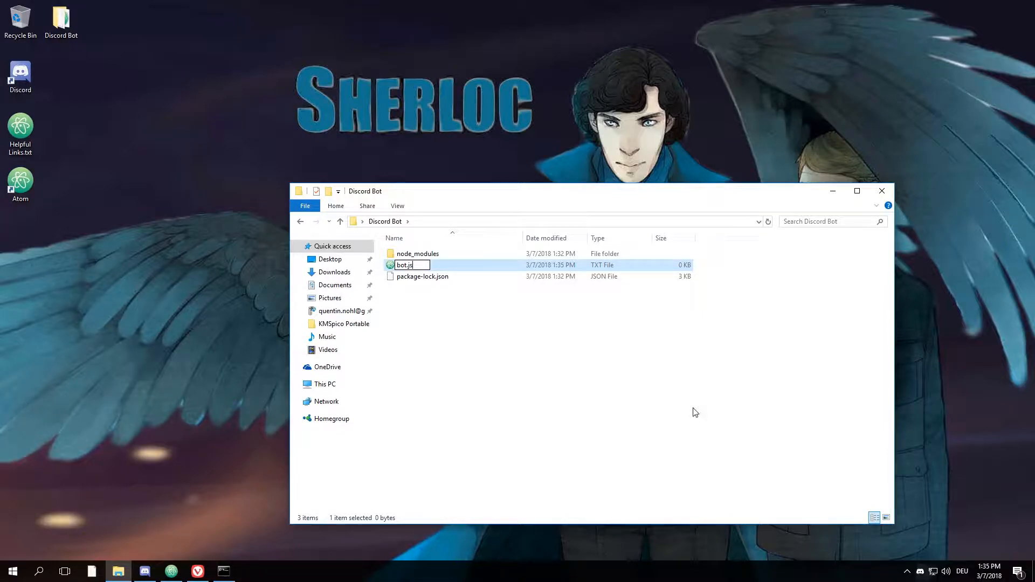
pyautogui.press('Enter')
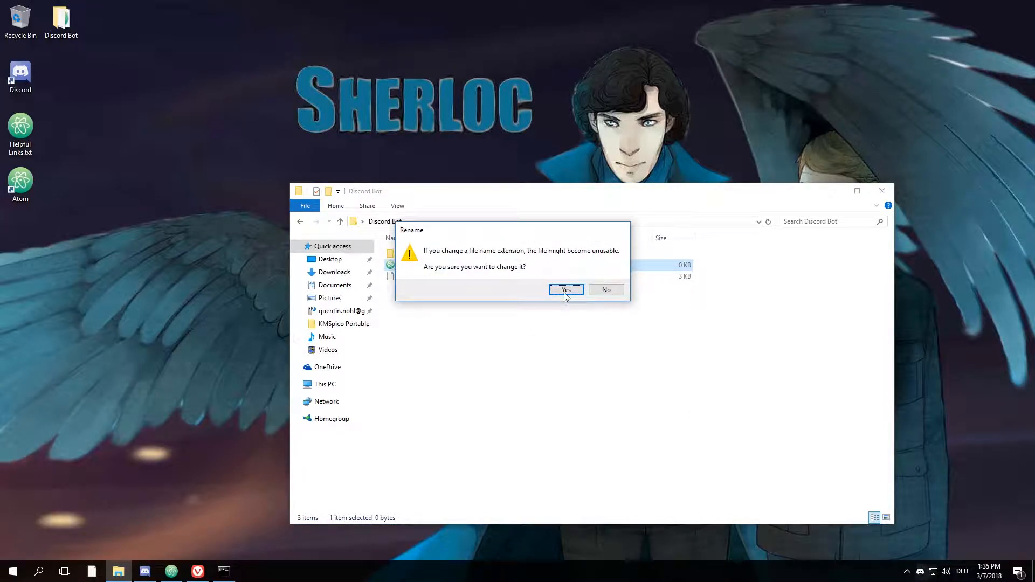
pyautogui.click(566, 289)
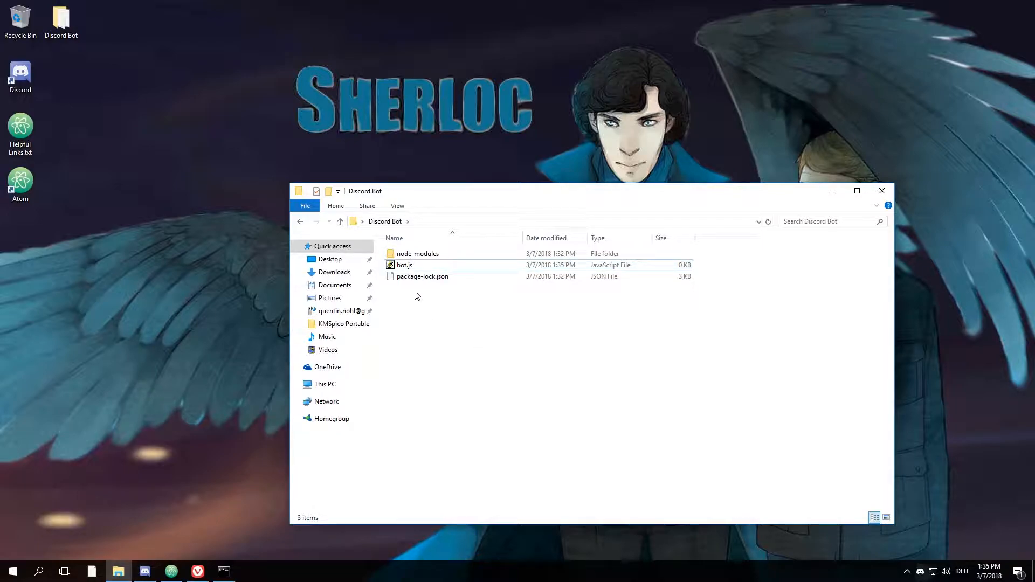
pyautogui.rightClick(404, 265)
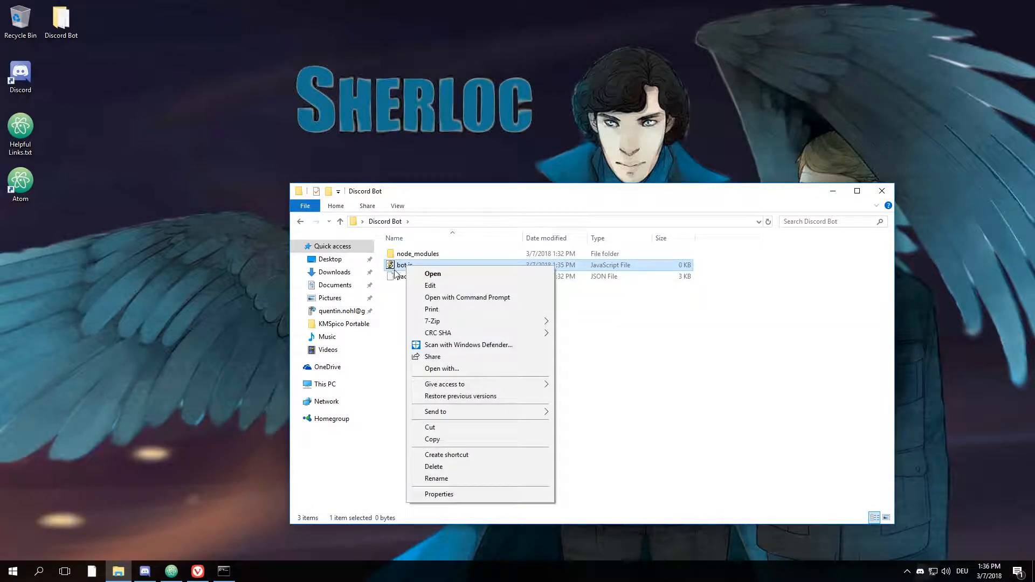
pyautogui.moveTo(468, 375)
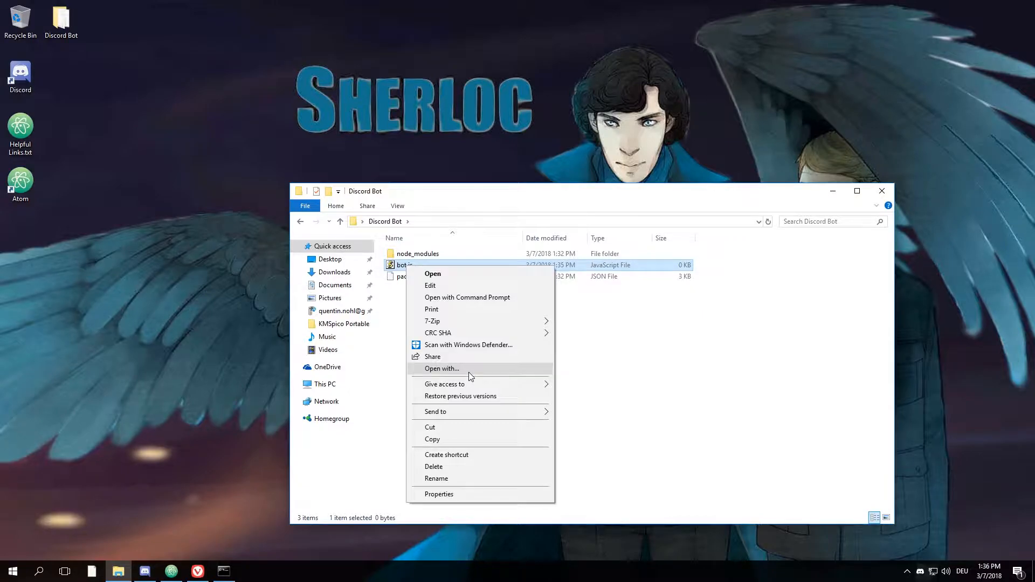
# - Set Atom as the default app for .js files and launch bot.js in it
pyautogui.click(443, 369)
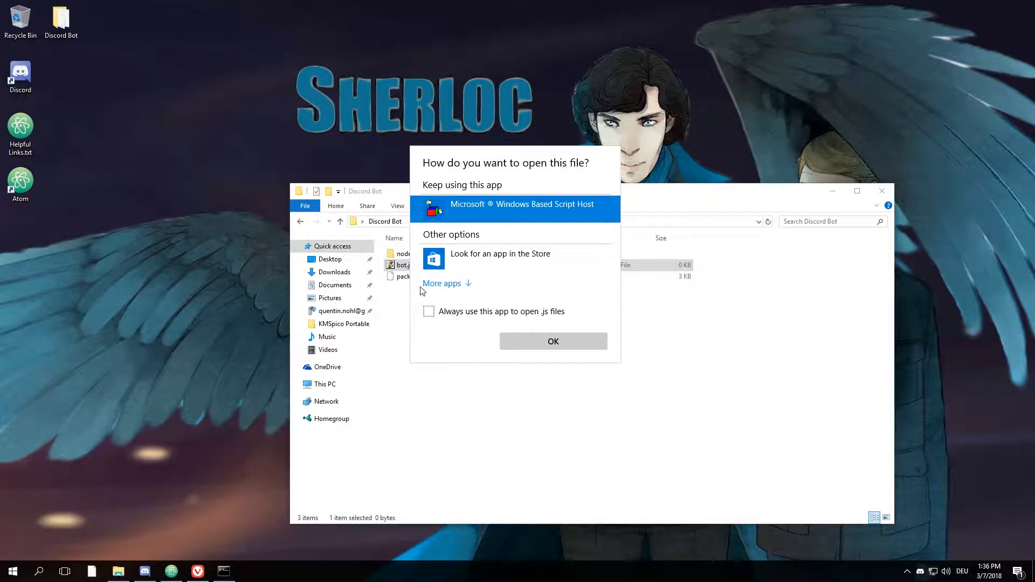
pyautogui.click(443, 284)
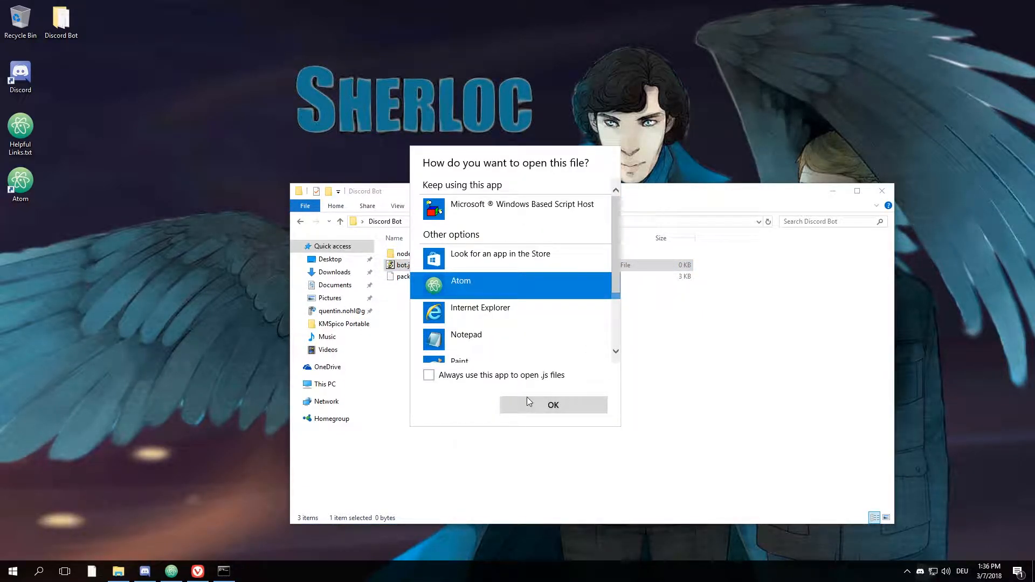
pyautogui.click(429, 375)
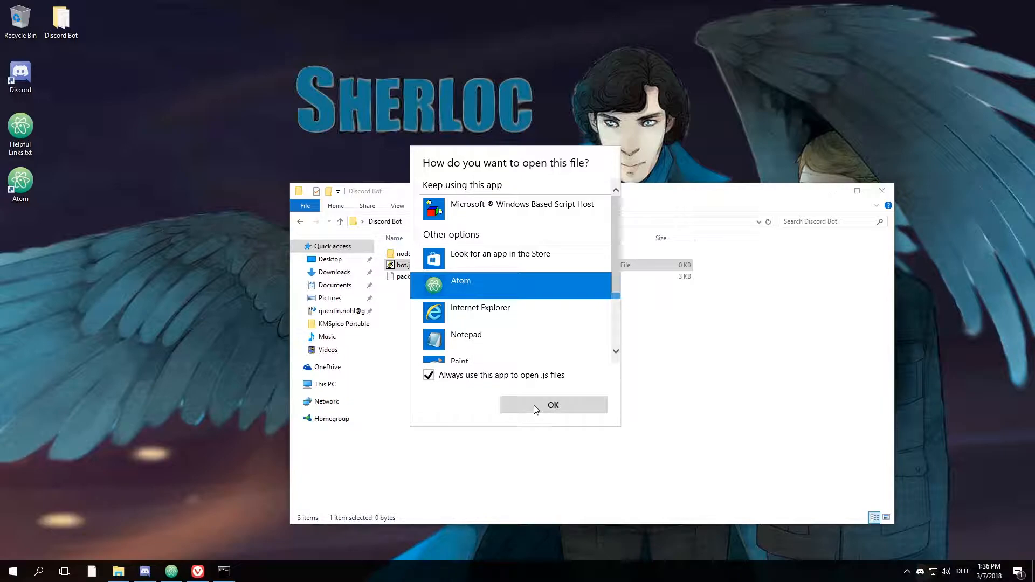
pyautogui.click(553, 405)
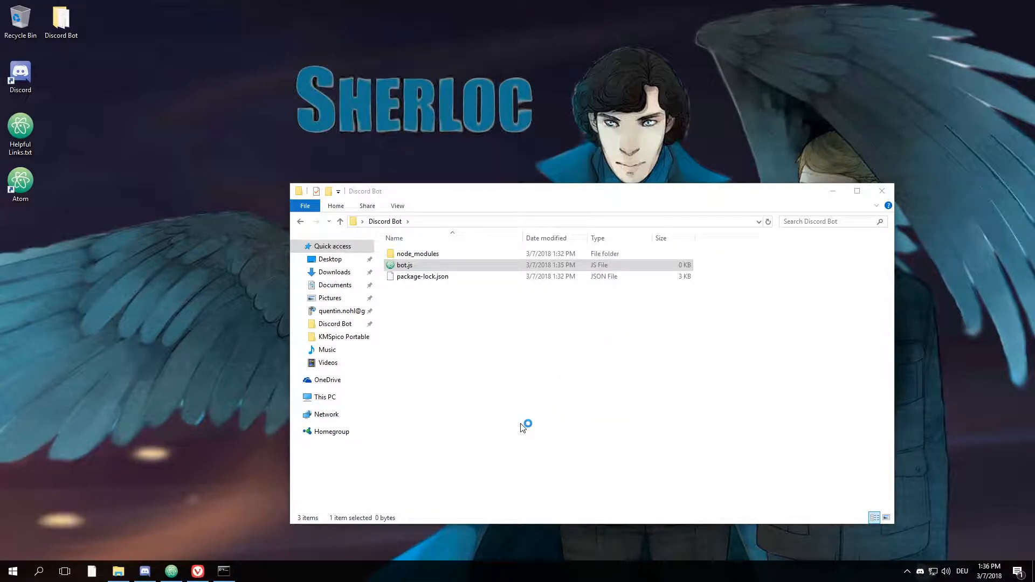
pyautogui.doubleClick(405, 265)
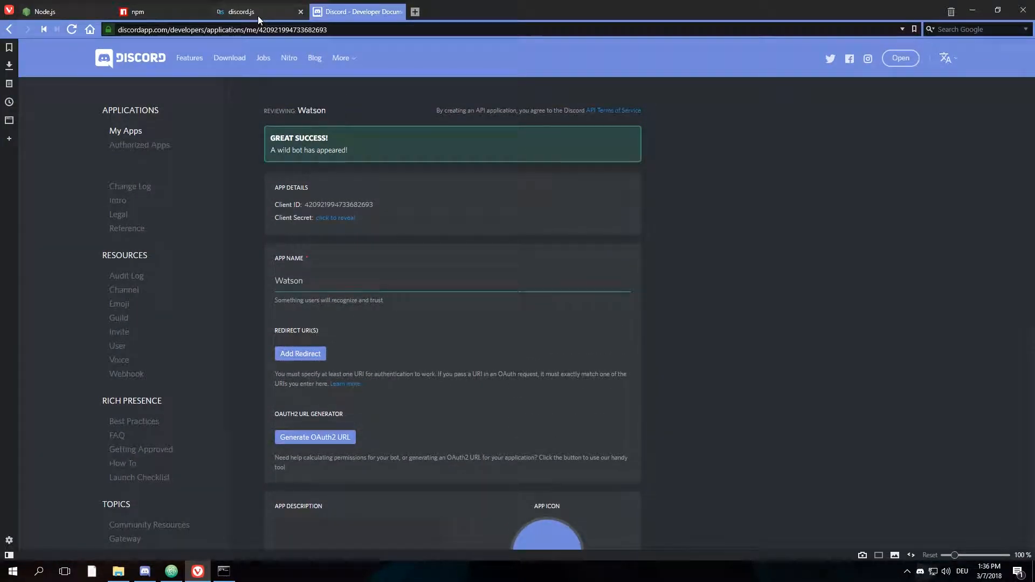
# - Save the discord.js ping-pong example in bot.js and paste Watson's token into client.login
pyautogui.click(245, 11)
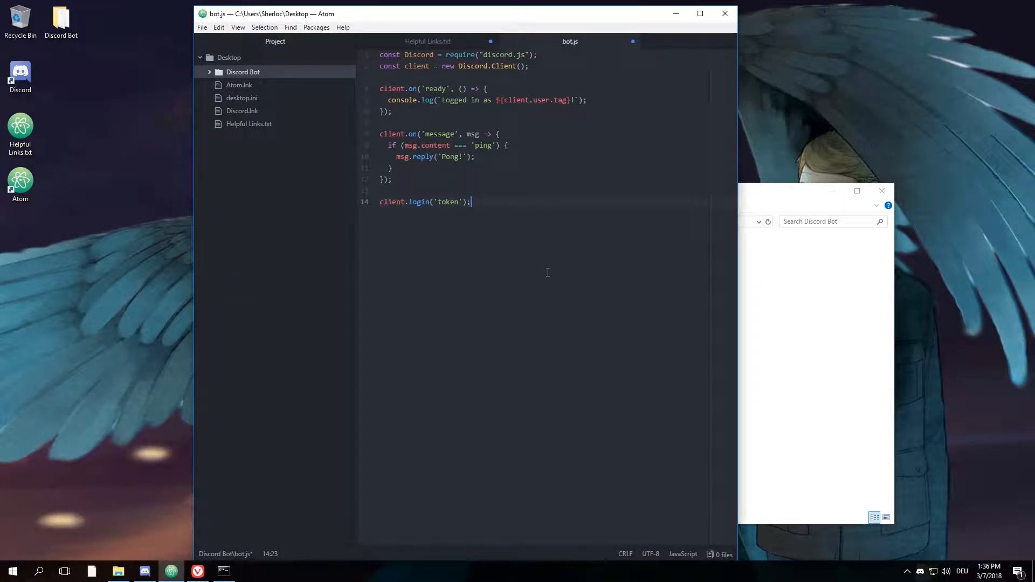
pyautogui.press('ctrl+s')
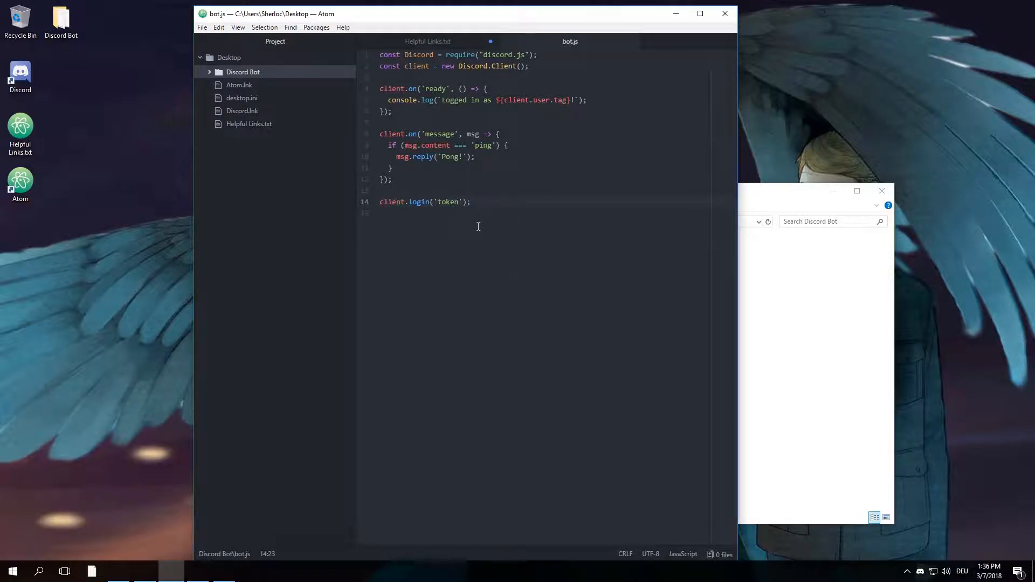
pyautogui.doubleClick(449, 201)
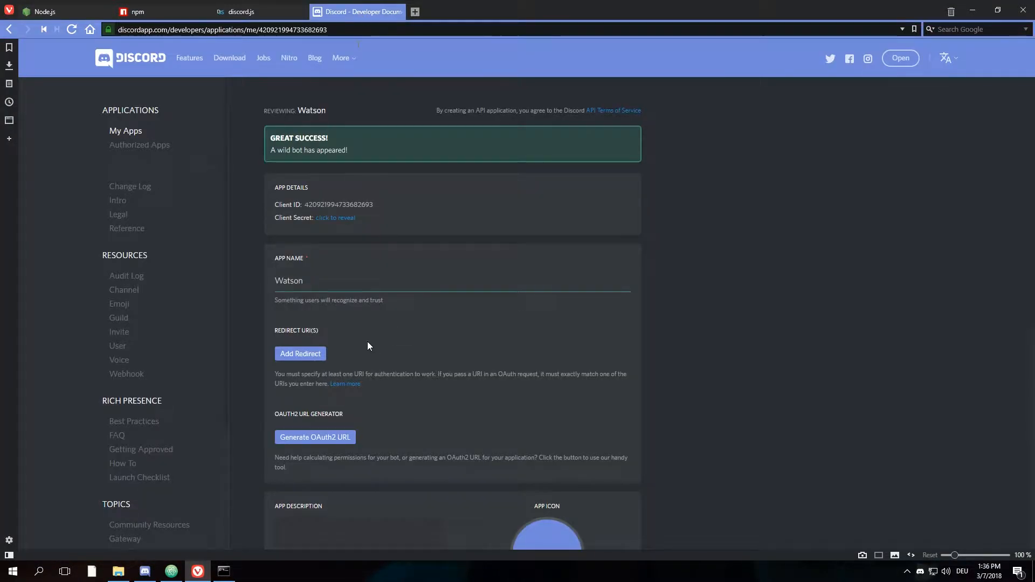
pyautogui.scroll(-3)
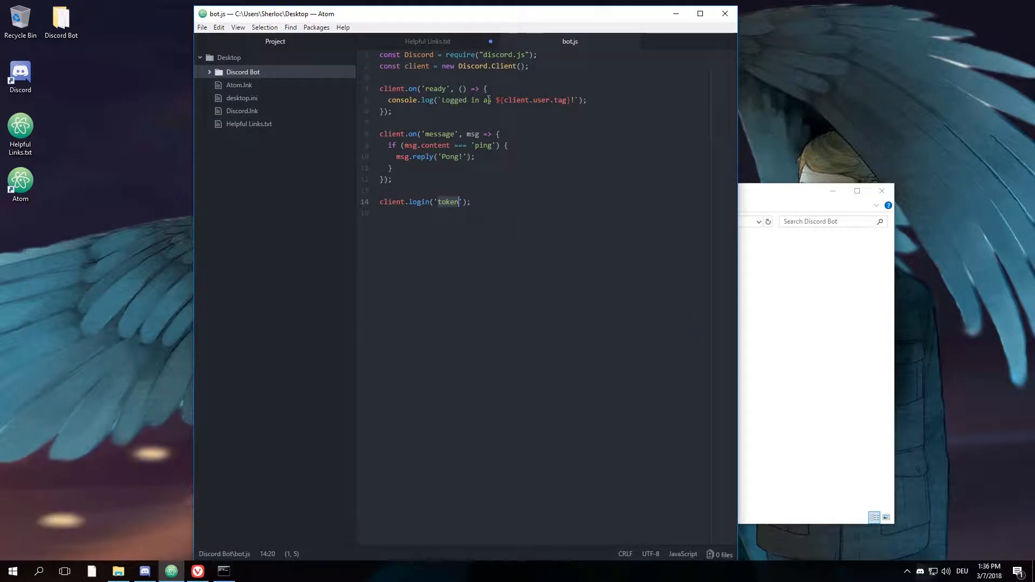
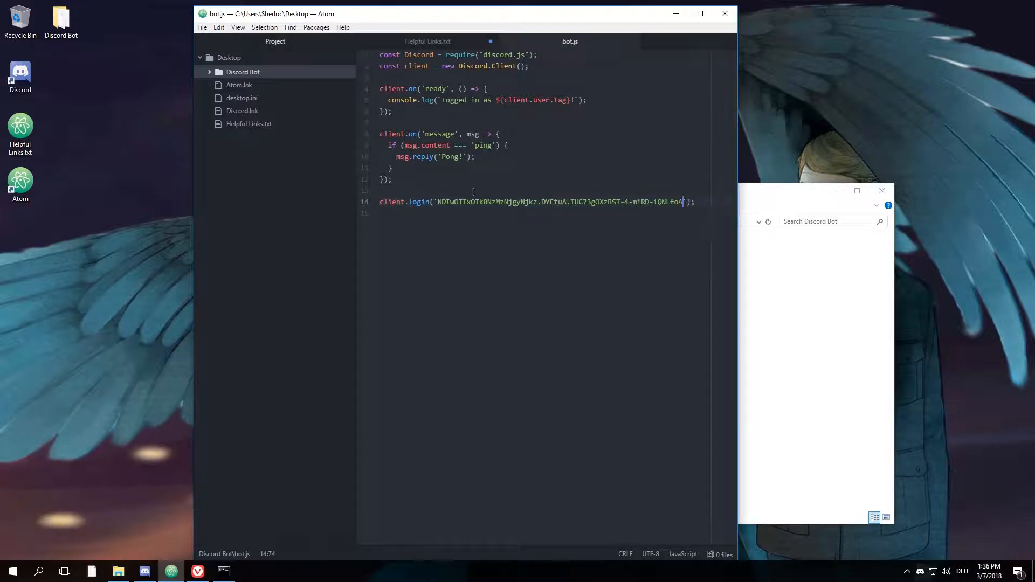
pyautogui.moveTo(564, 249)
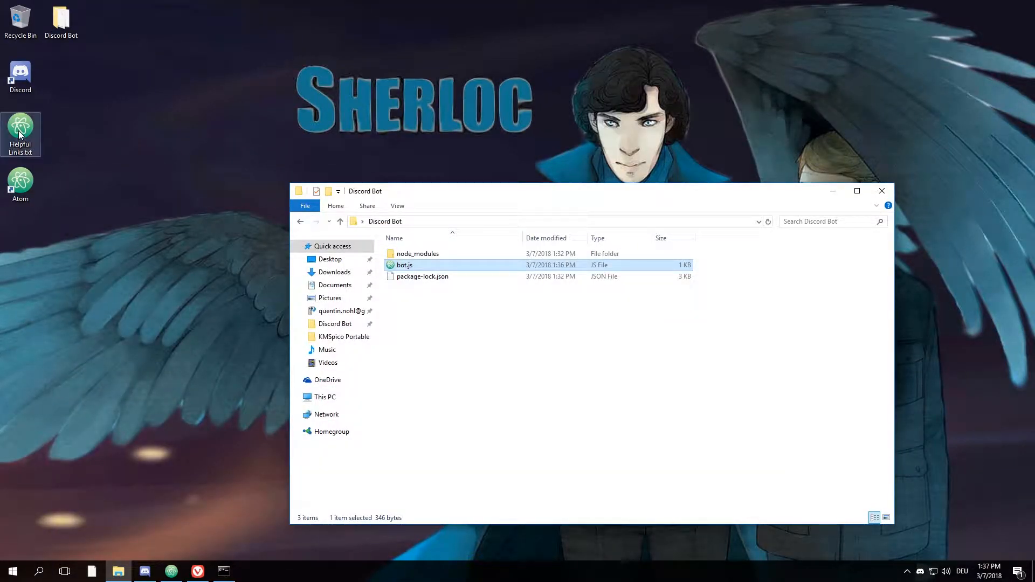
# - Copy Watson's client ID from the Discord developer application page
pyautogui.doubleClick(405, 265)
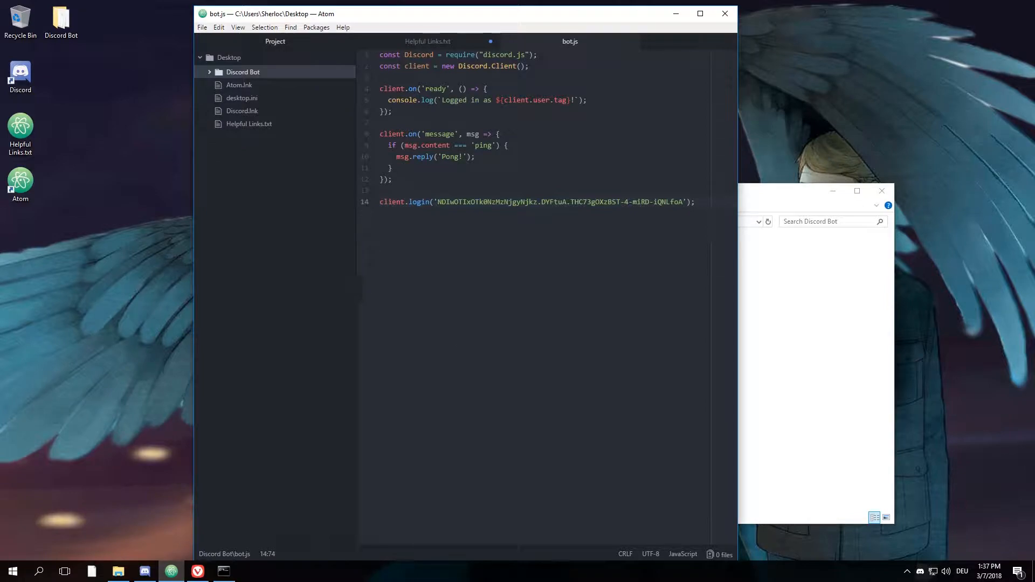
pyautogui.click(429, 41)
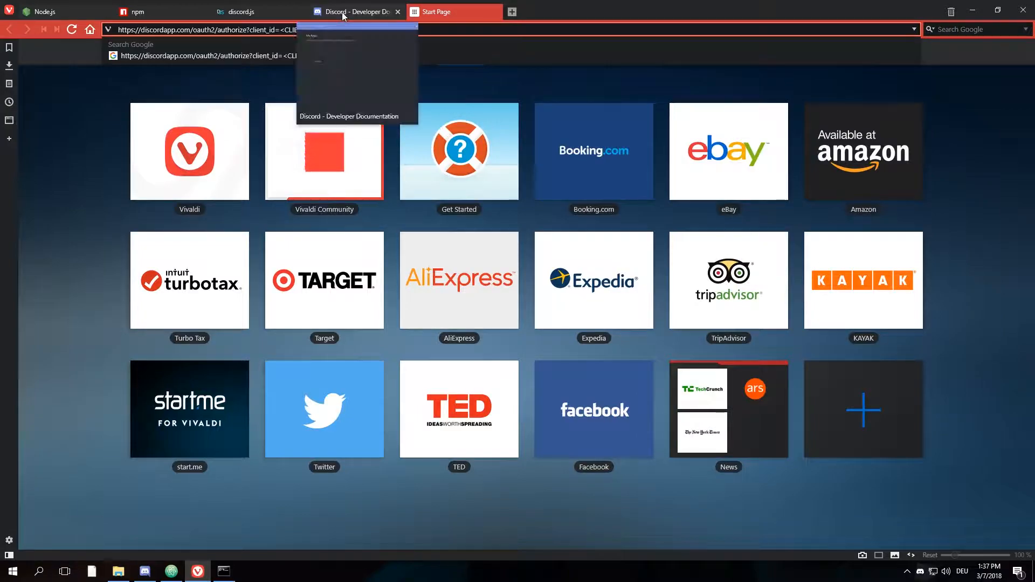
pyautogui.click(349, 11)
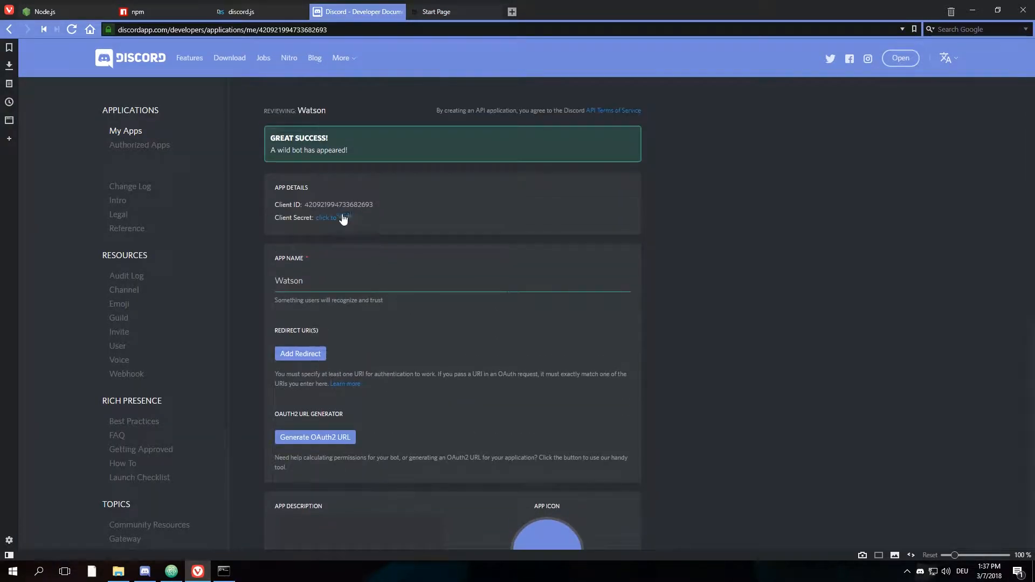
pyautogui.doubleClick(339, 205)
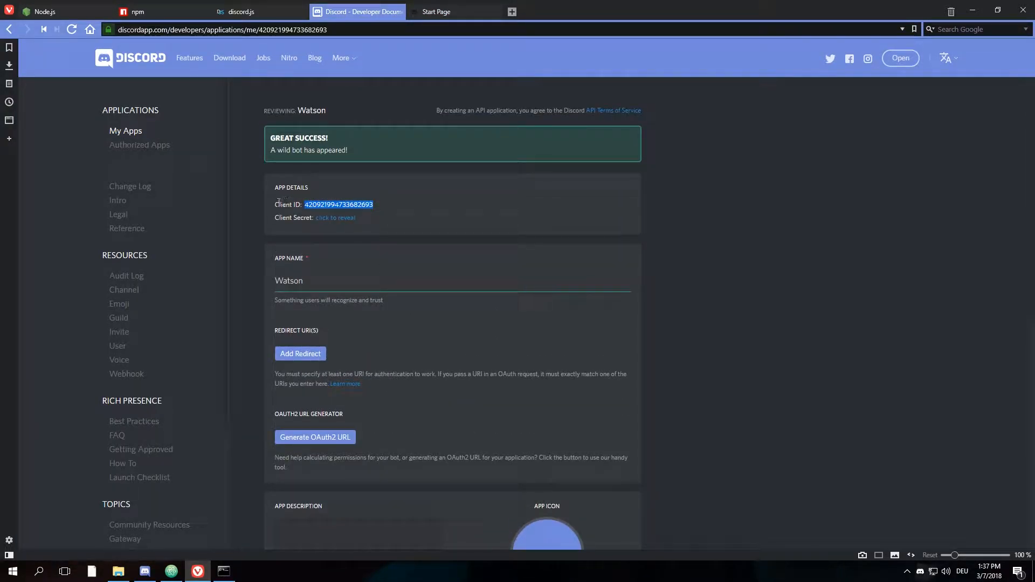
pyautogui.moveTo(442, 11)
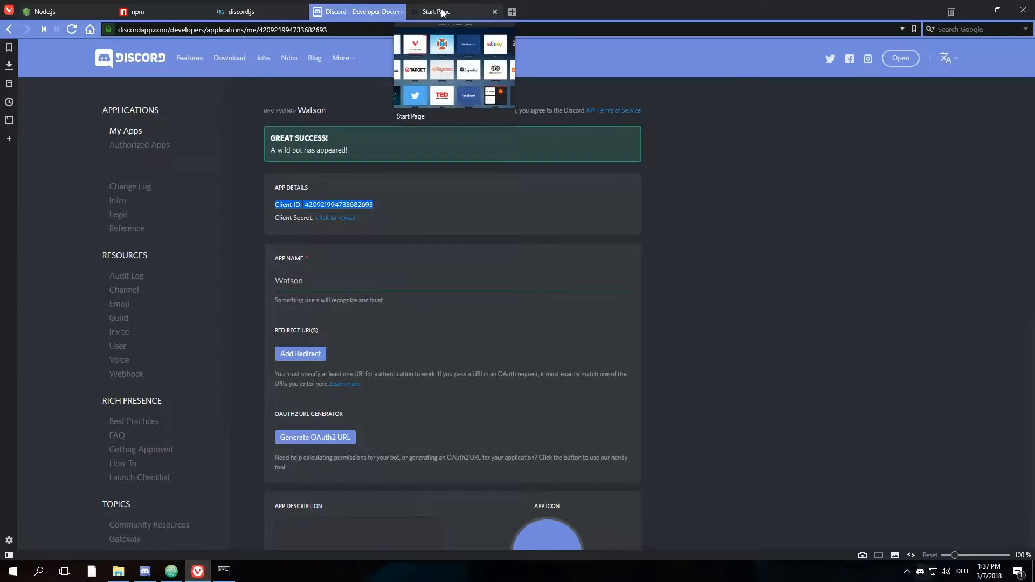
pyautogui.click(441, 10)
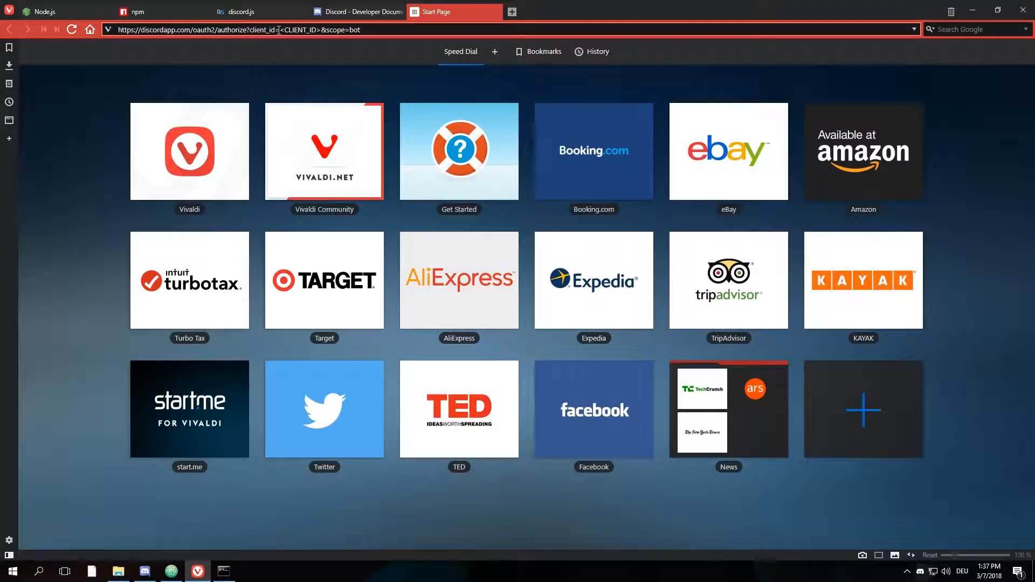
pyautogui.doubleClick(301, 30)
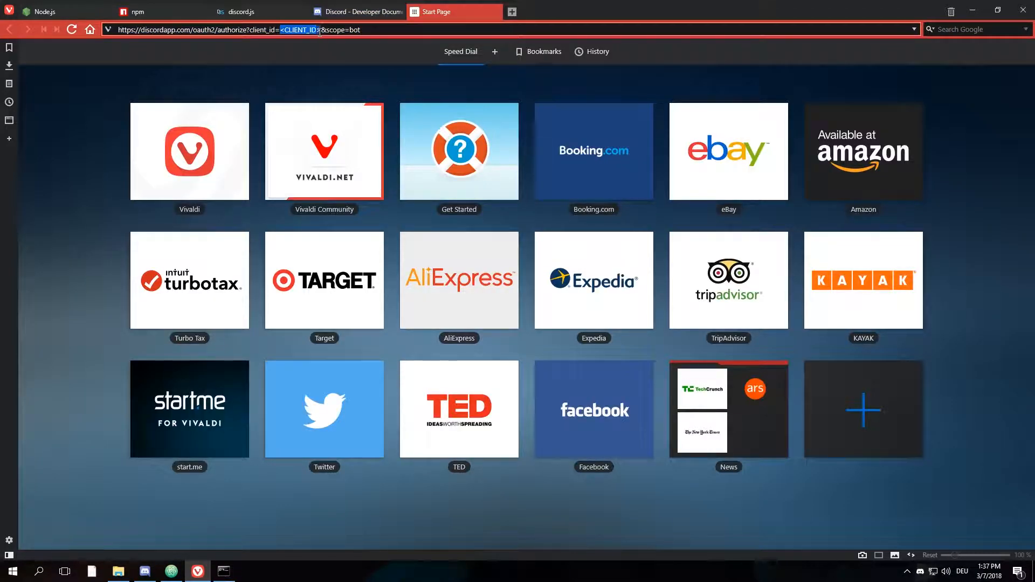
pyautogui.write('420921994733682693')
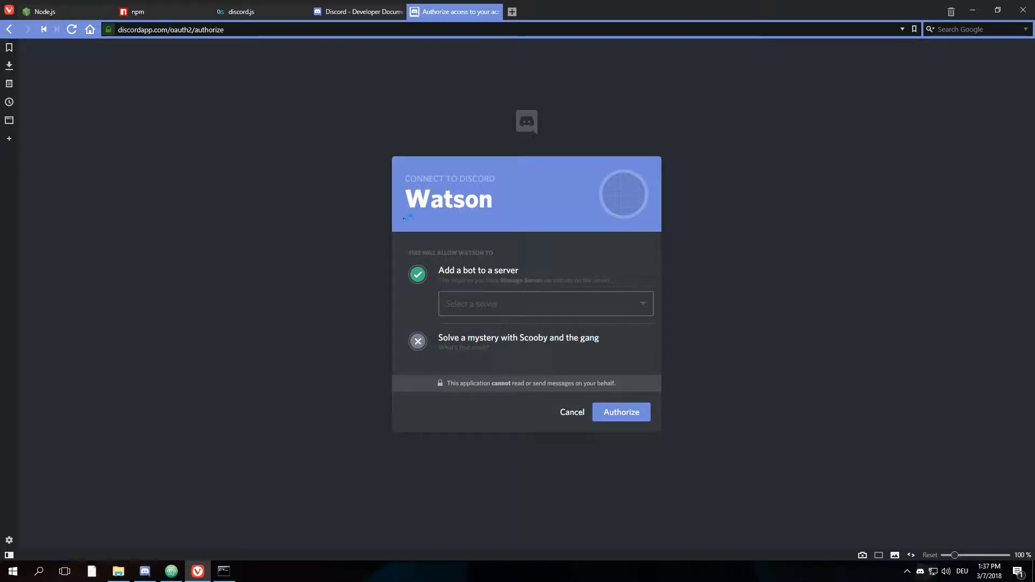
pyautogui.moveTo(470, 288)
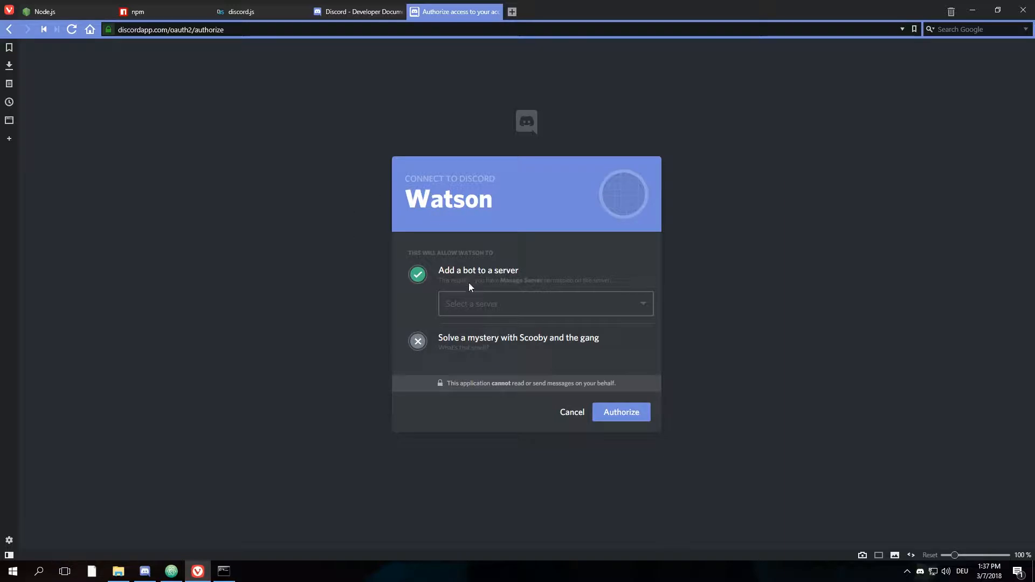
# - Select the DiscordJS Tutorial server and authorize adding Watson to it
pyautogui.click(546, 304)
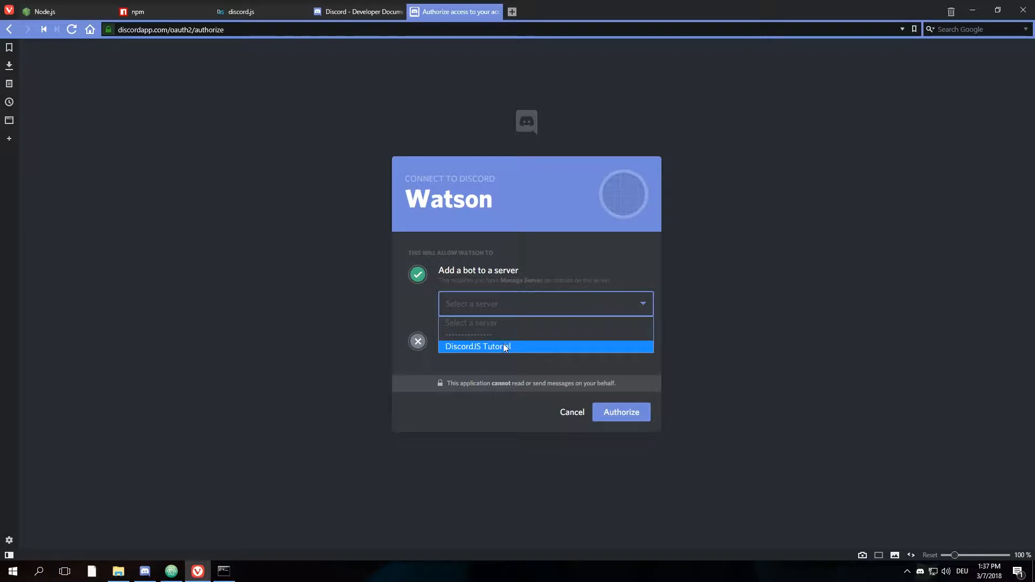
pyautogui.click(478, 347)
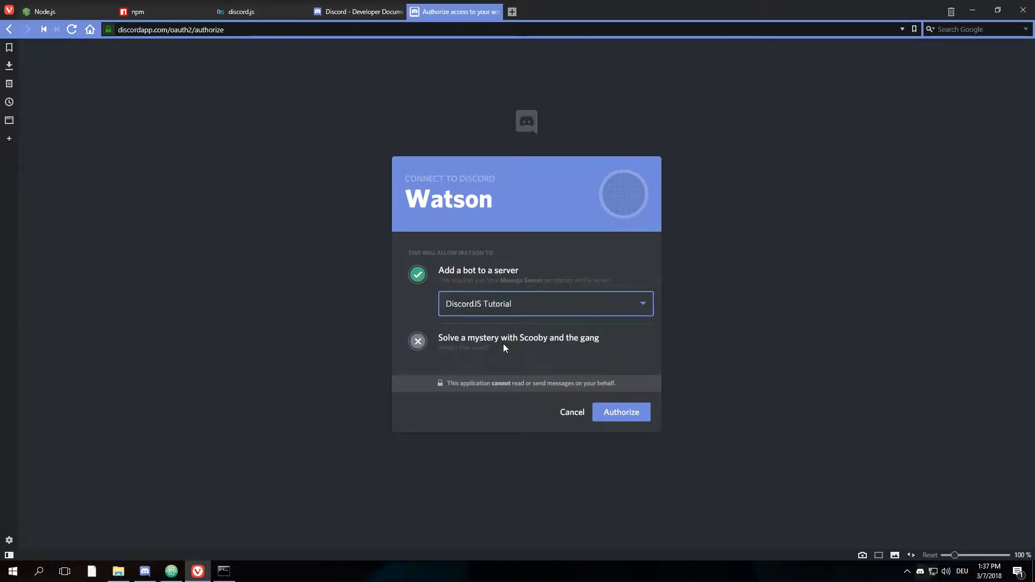
pyautogui.click(621, 412)
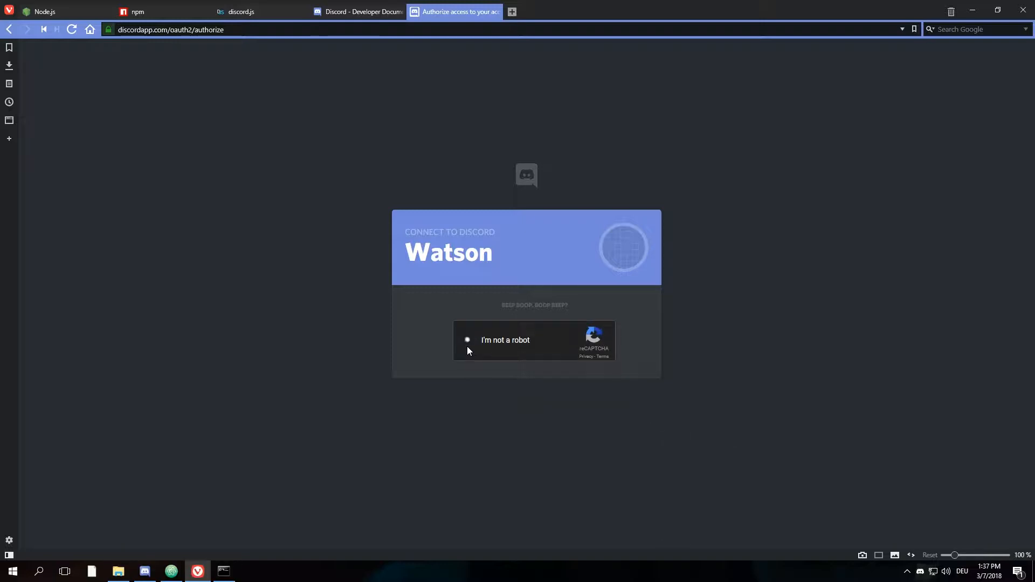
# - Pass the reCAPTCHA store-front image check, then minimize the browser
pyautogui.click(468, 340)
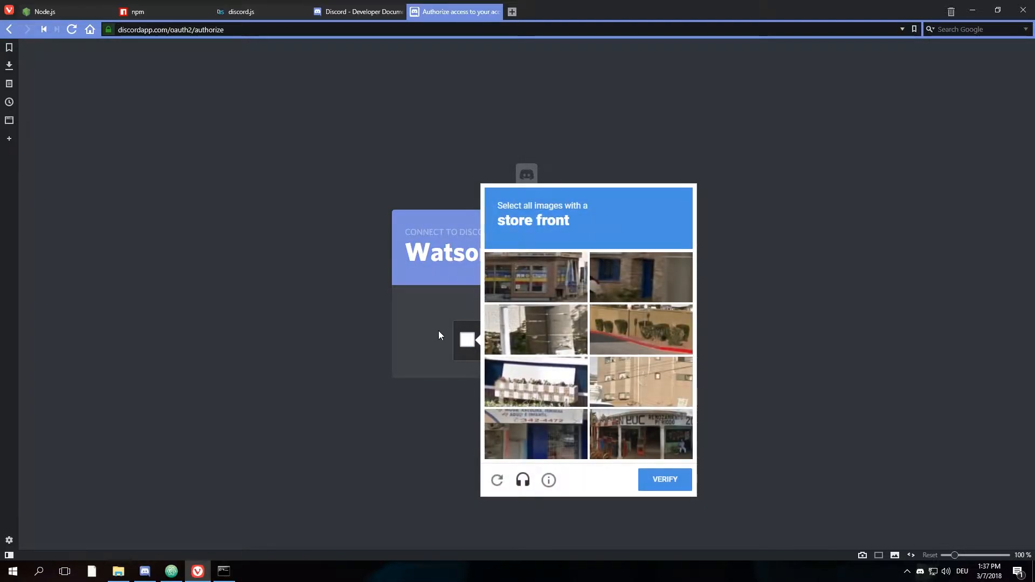
pyautogui.click(536, 435)
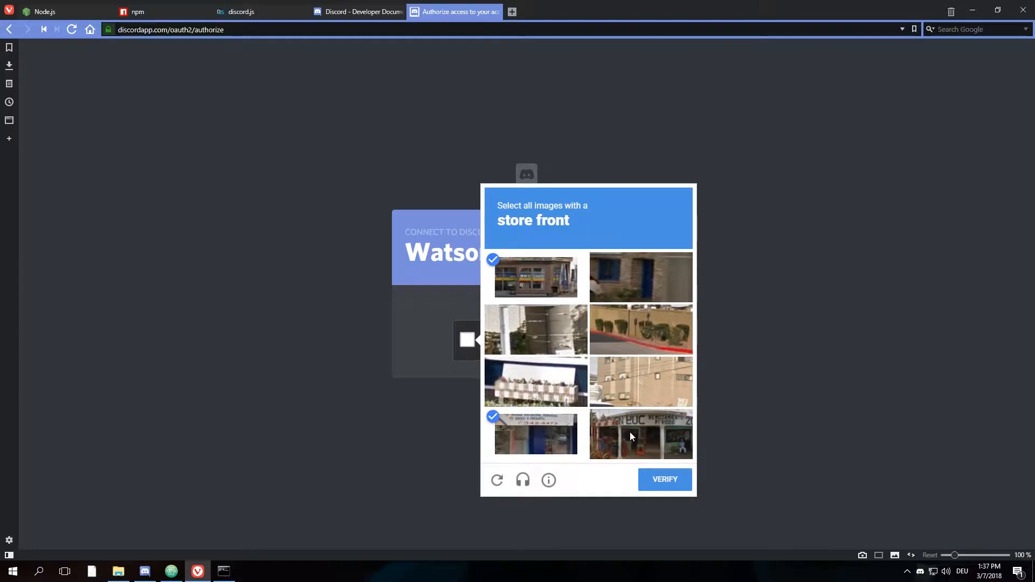
pyautogui.click(664, 479)
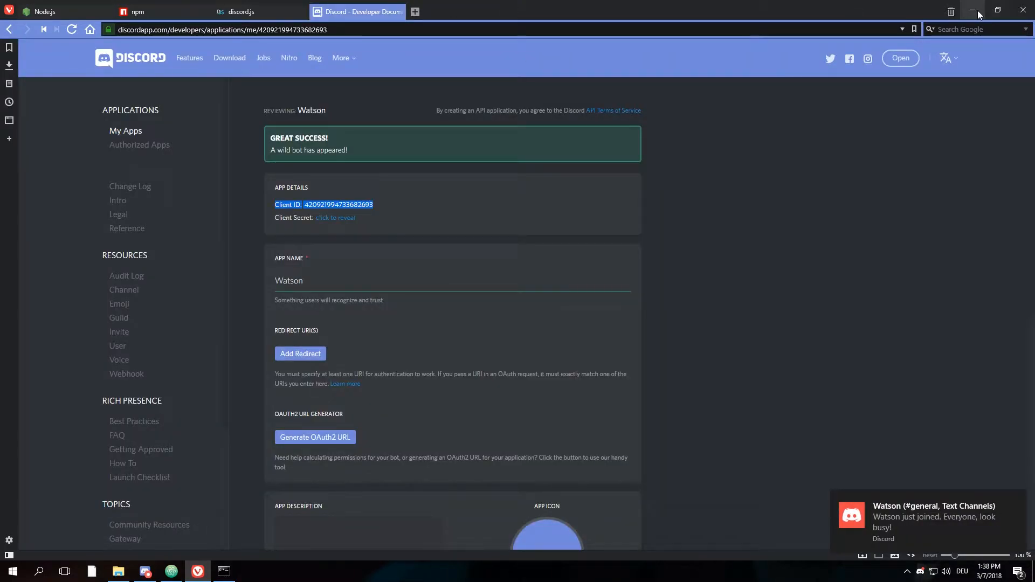
pyautogui.click(979, 10)
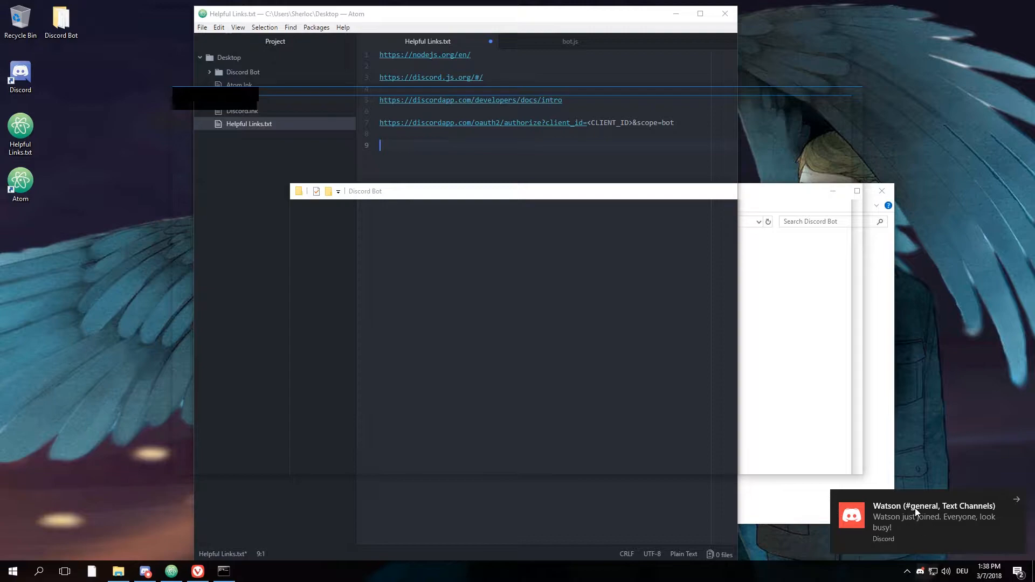
pyautogui.moveTo(535, 262)
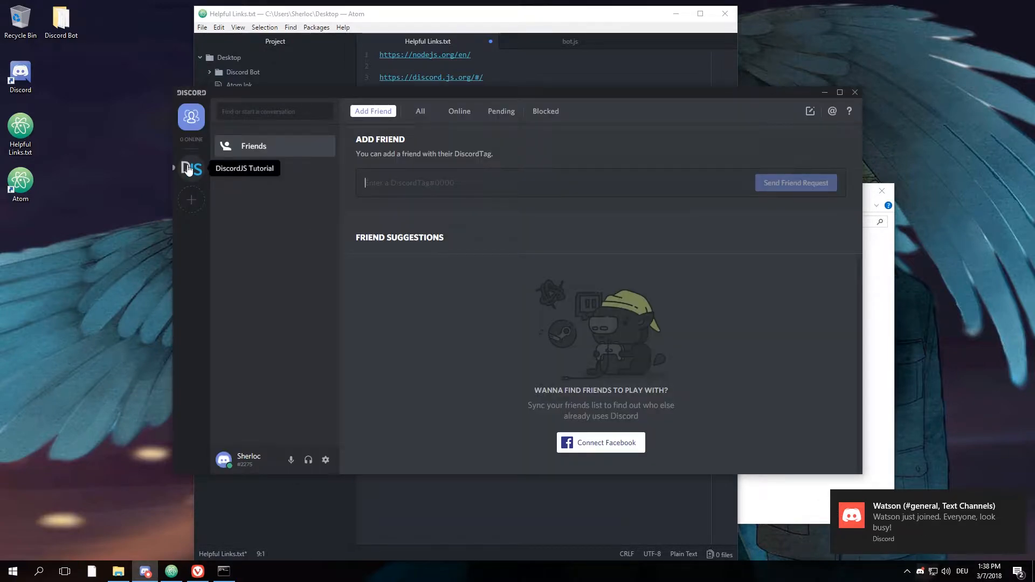
# - Switch to the DiscordJS Tutorial server, where Watson is listed offline
pyautogui.click(191, 168)
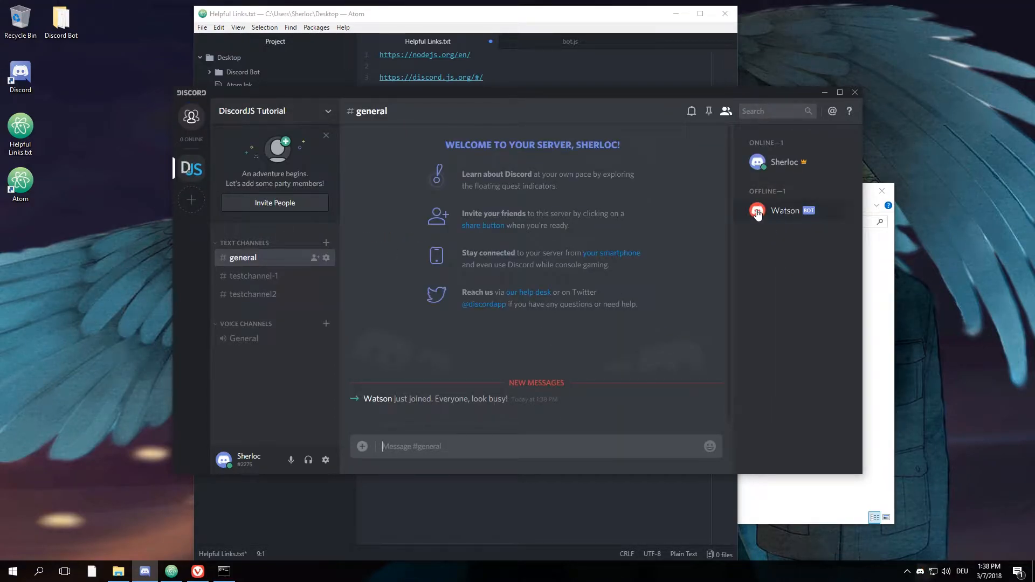
pyautogui.moveTo(783, 224)
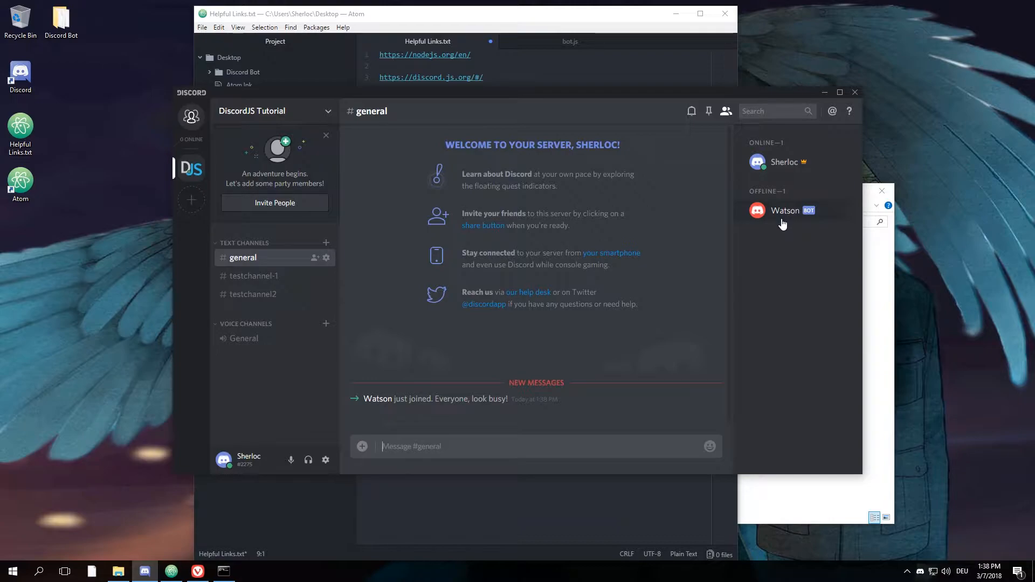
pyautogui.moveTo(339, 456)
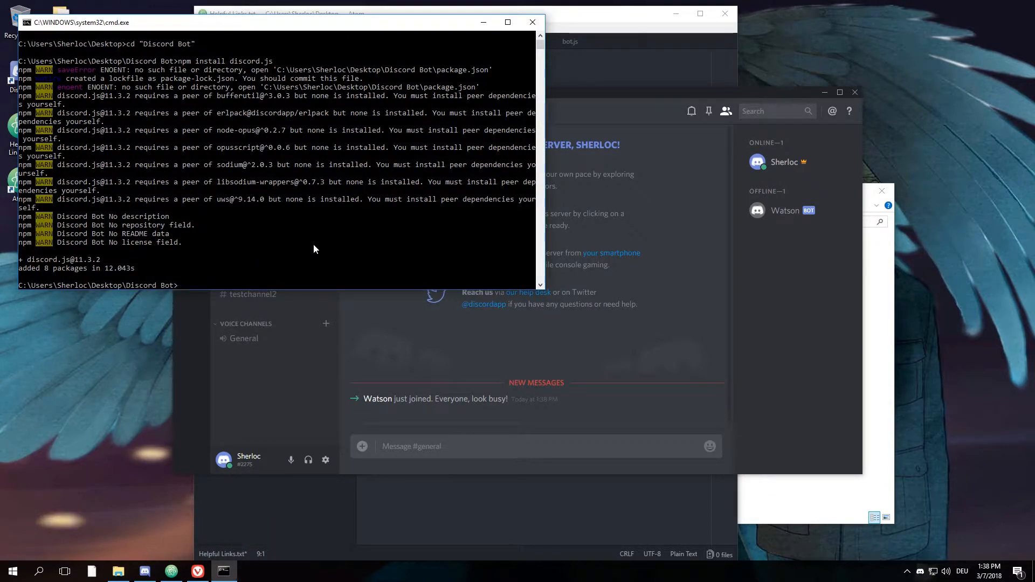
# - Run 'node bot' so the bot logs in as Watson#0919 and comes online
pyautogui.write('node bot')
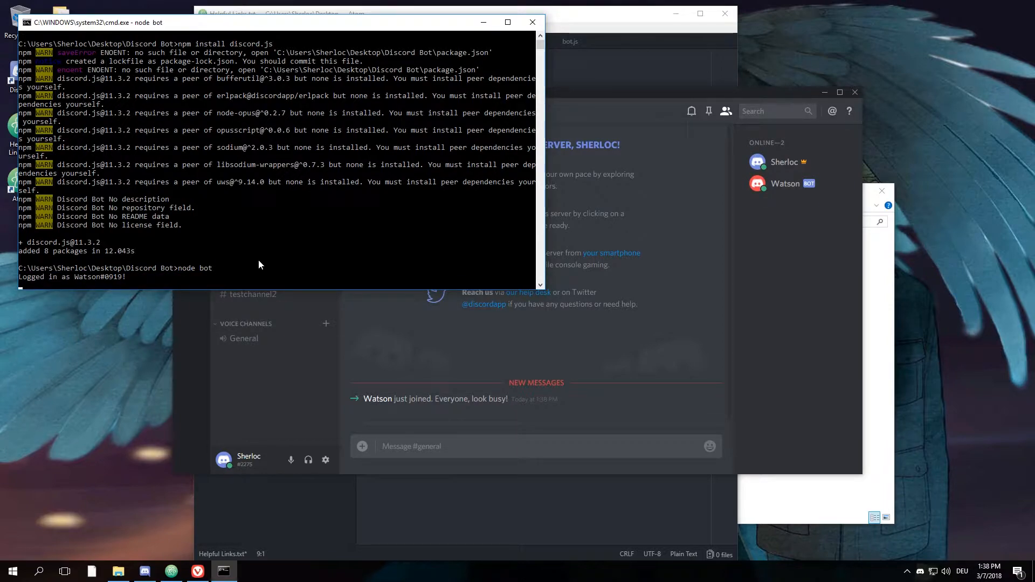
pyautogui.moveTo(108, 284)
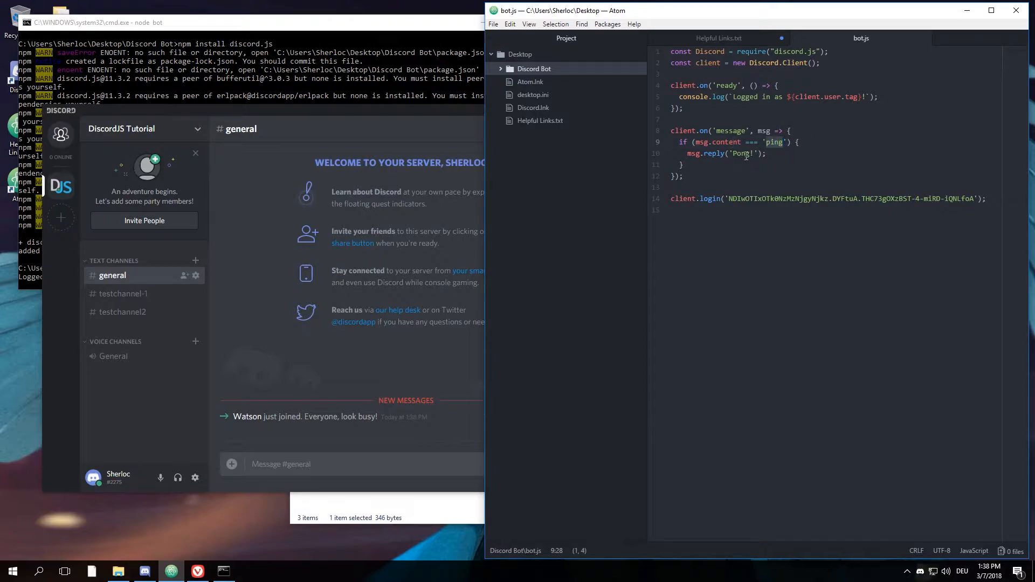
pyautogui.write('pi')
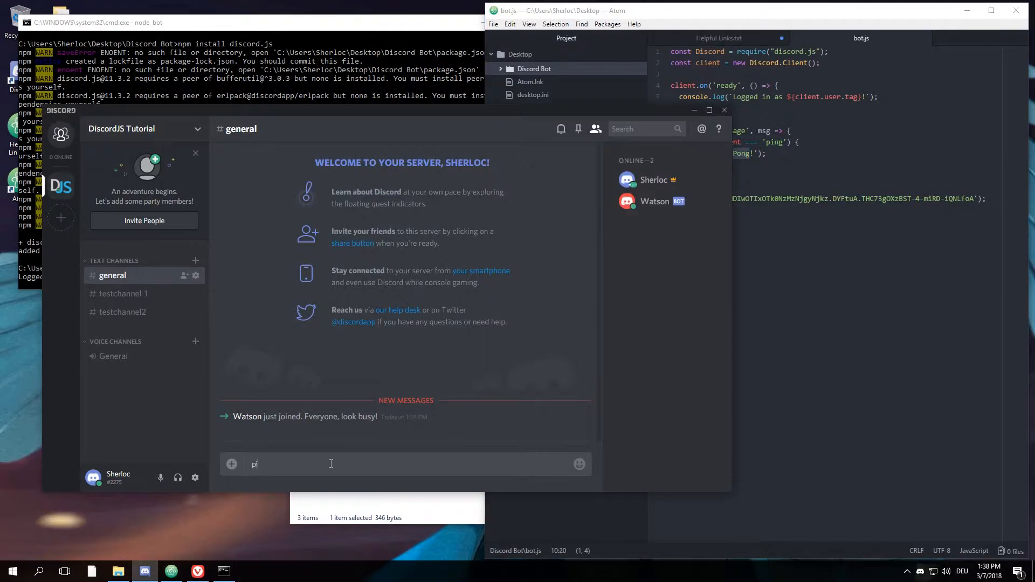
pyautogui.press('Enter')
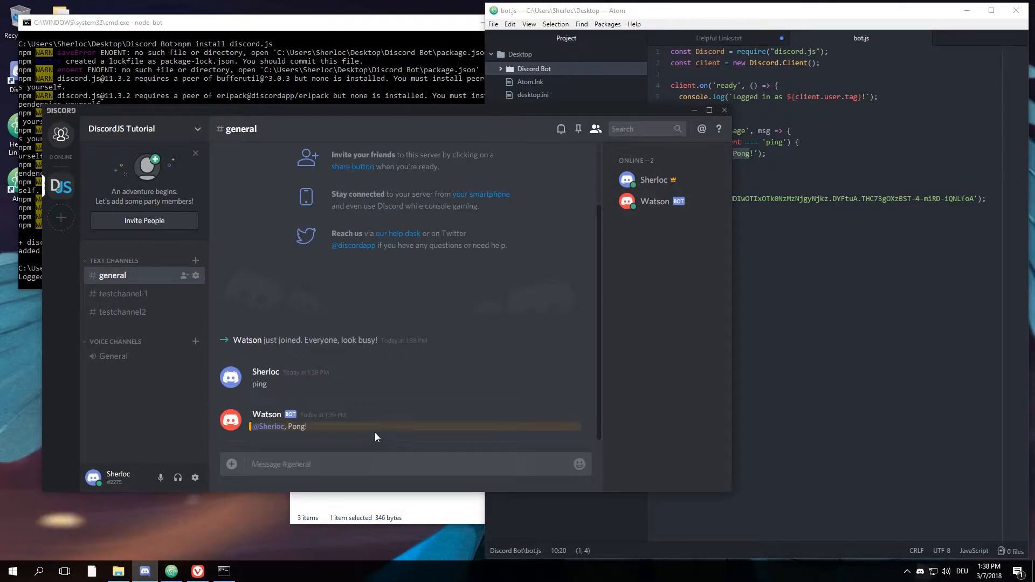